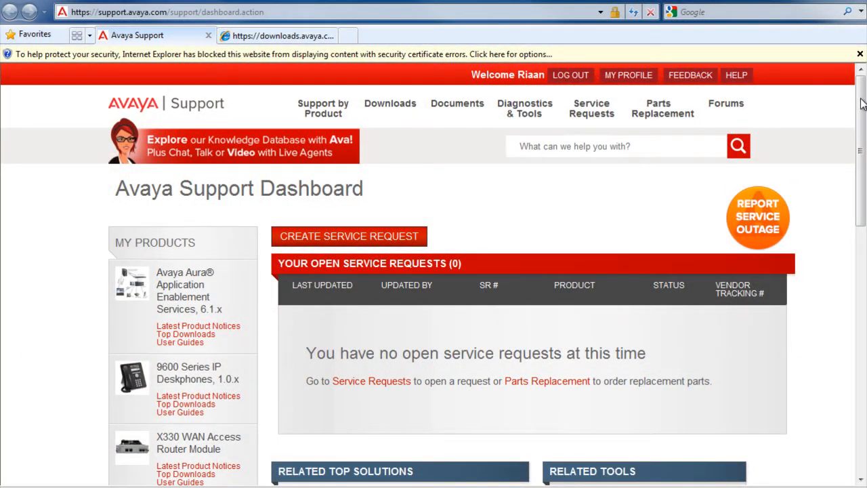
From the dashboard Announcements, follow the latest ASA information link to the Shellshock advisory
{"action": "scroll", "scroll_direction": "down", "scroll_amount": 3}
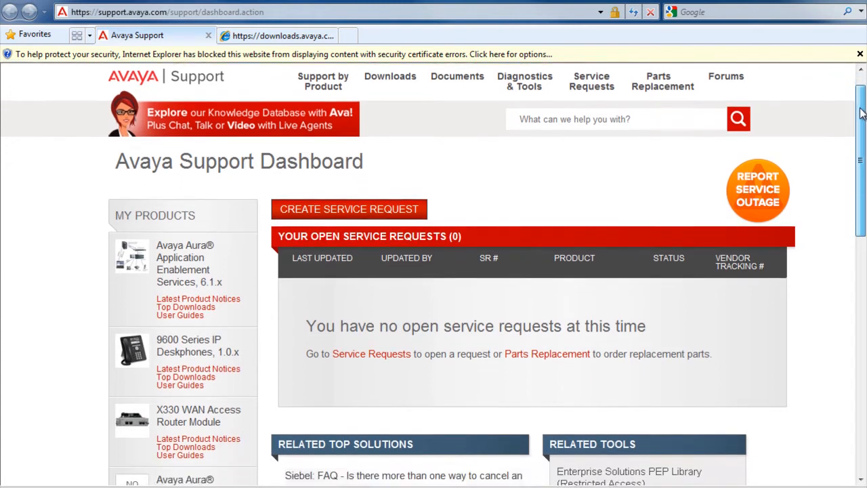
{"action": "scroll", "scroll_direction": "down", "scroll_amount": 3}
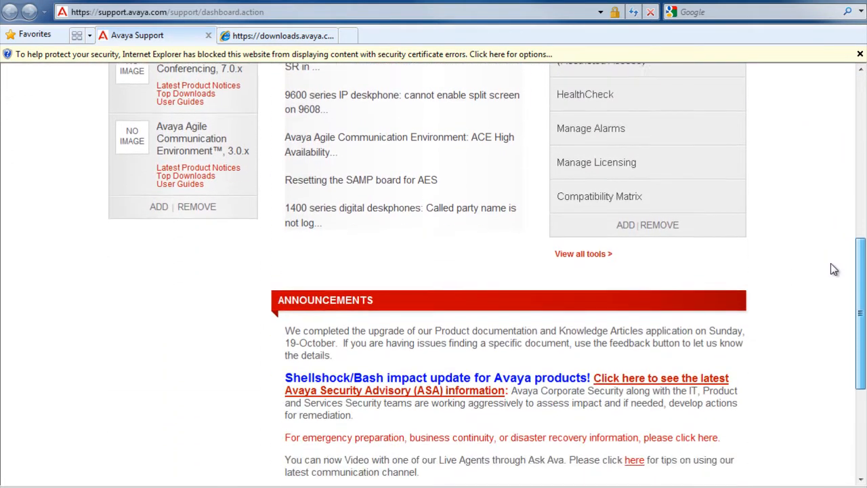
{"action": "scroll", "scroll_direction": "down", "scroll_amount": 3}
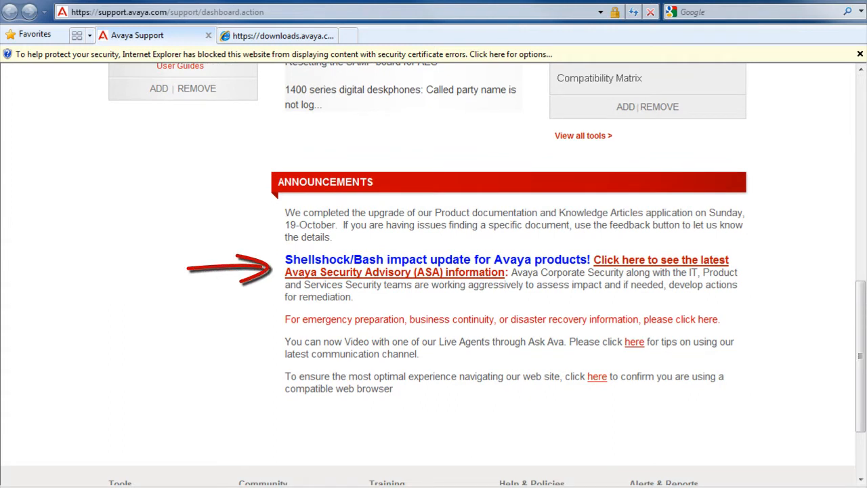
{"action": "mouse_move", "coordinate": [680, 261]}
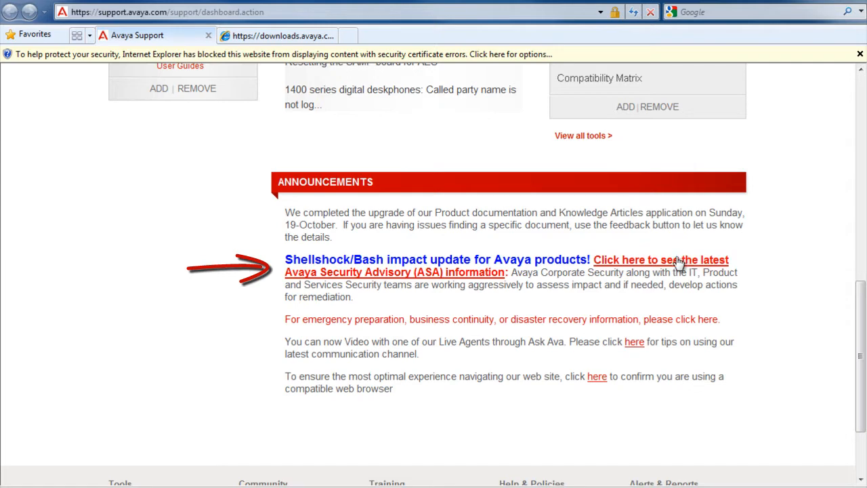
{"action": "left_click", "coordinate": [681, 260]}
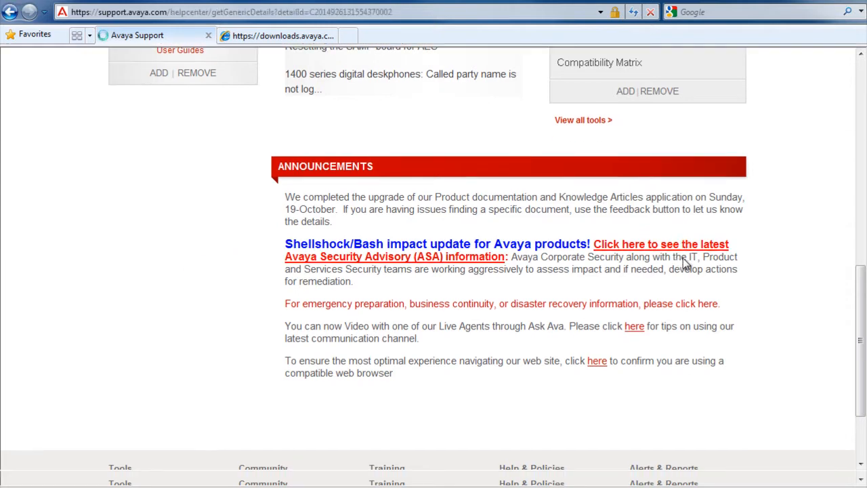
{"action": "left_click", "coordinate": [662, 244]}
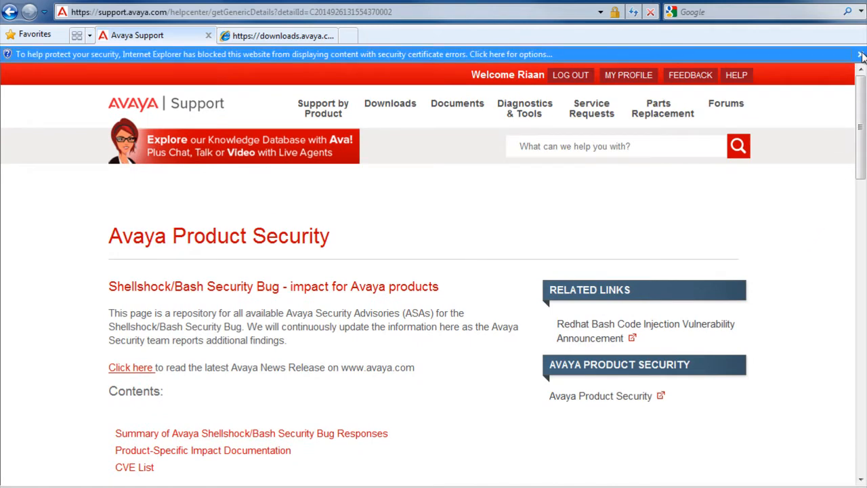
Dismiss the blocked-content warning and read down the Shellshock/Bash security bug page
{"action": "left_click", "coordinate": [855, 54]}
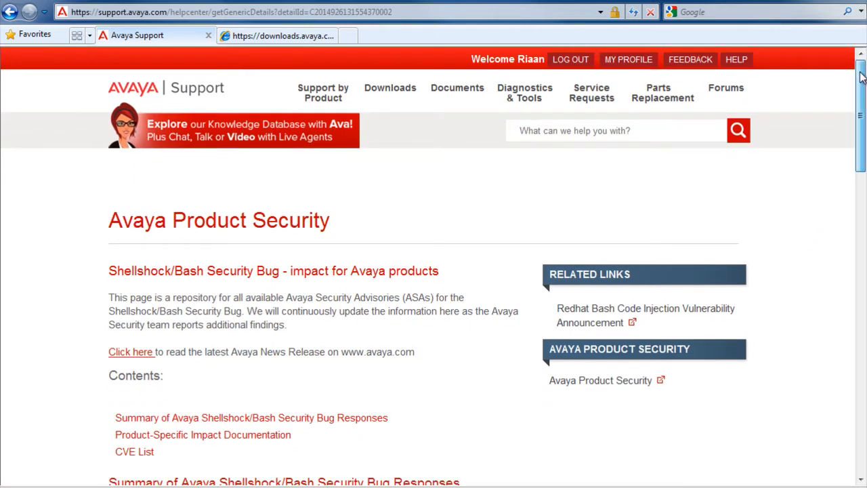
{"action": "scroll", "scroll_direction": "down", "scroll_amount": 3}
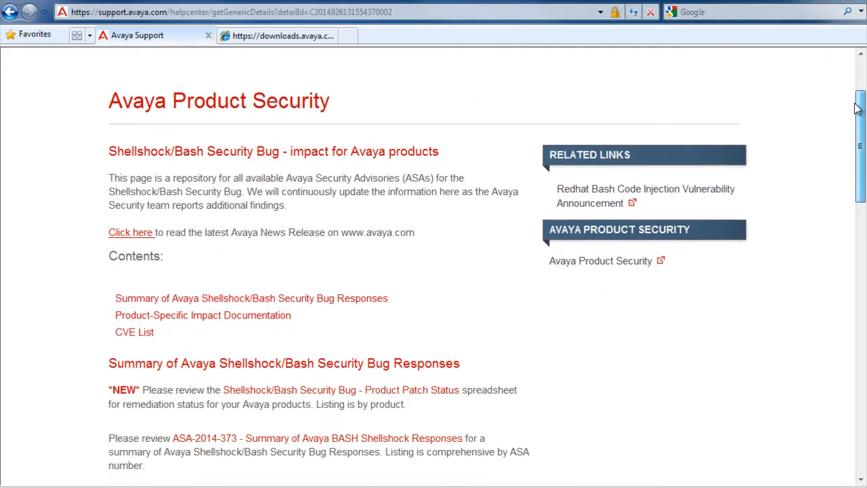
{"action": "scroll", "scroll_direction": "down", "scroll_amount": 3}
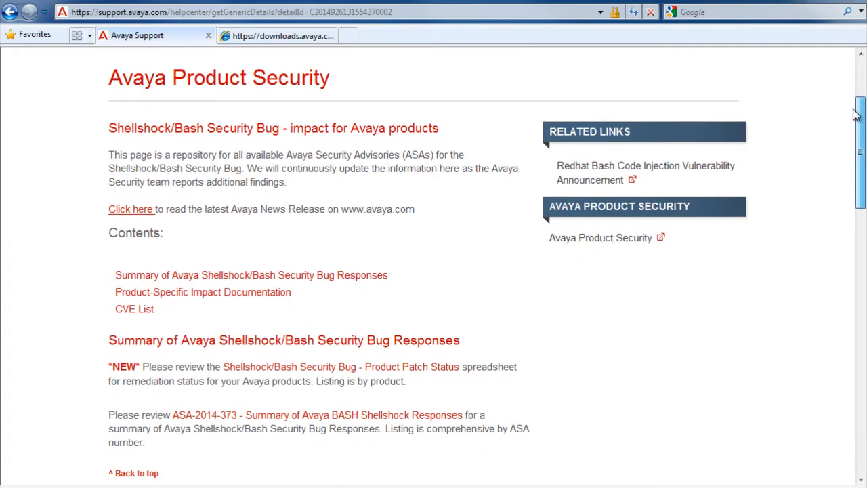
{"action": "scroll", "scroll_direction": "down", "scroll_amount": 3}
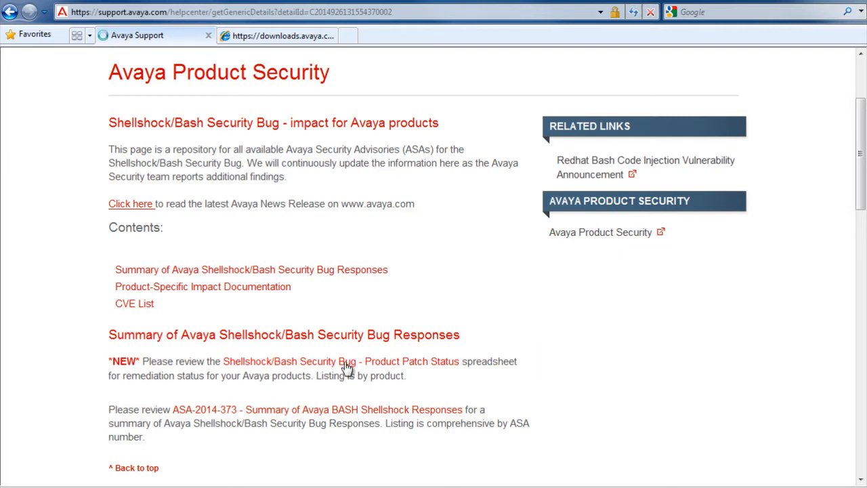
From the Product Patch Status table, open the AE Services 6.x patch notice PSN004303u
{"action": "left_click", "coordinate": [345, 361]}
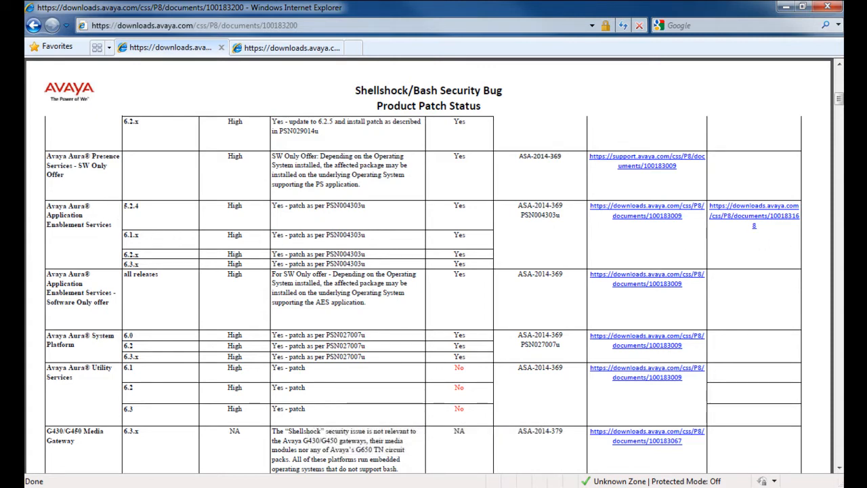
{"action": "mouse_move", "coordinate": [767, 216]}
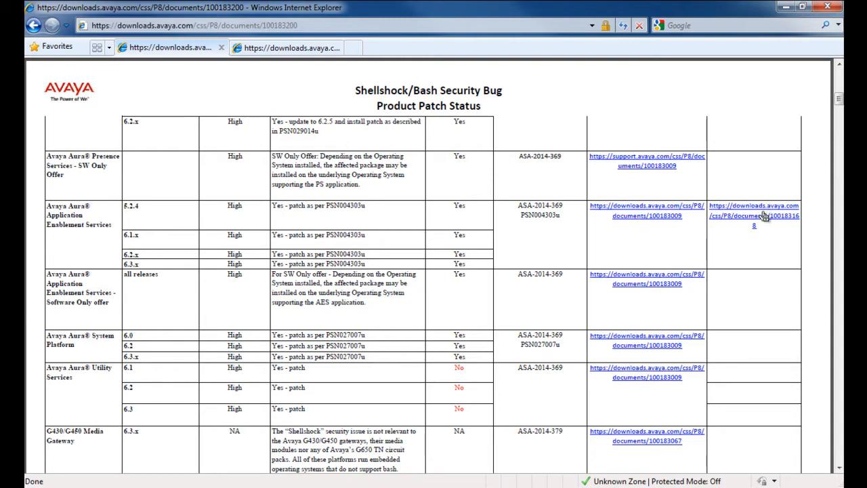
{"action": "mouse_move", "coordinate": [756, 219]}
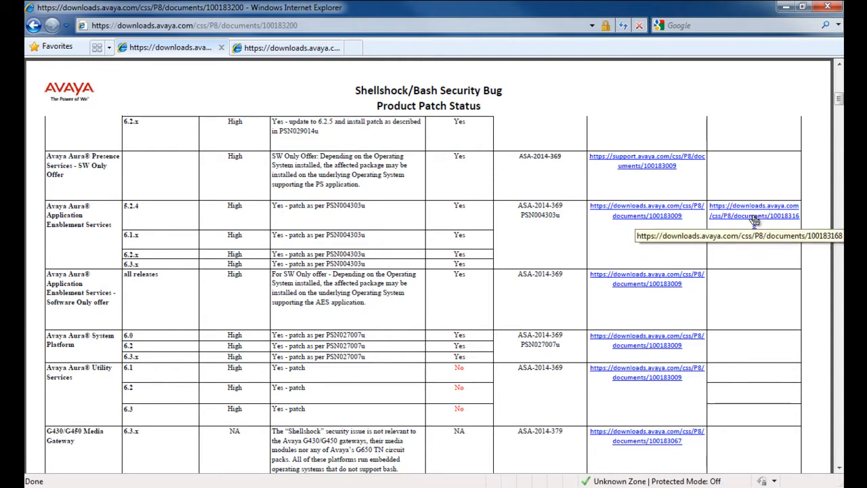
{"action": "left_click", "coordinate": [756, 216]}
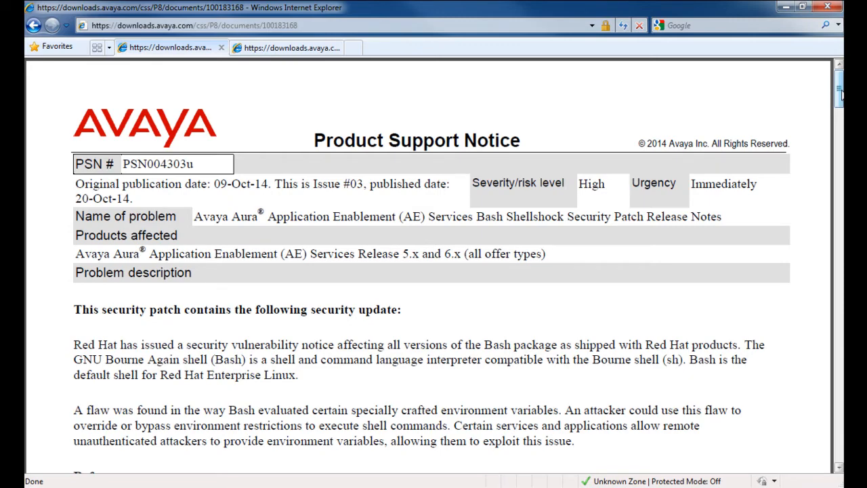
{"action": "scroll", "scroll_direction": "down", "scroll_amount": 3}
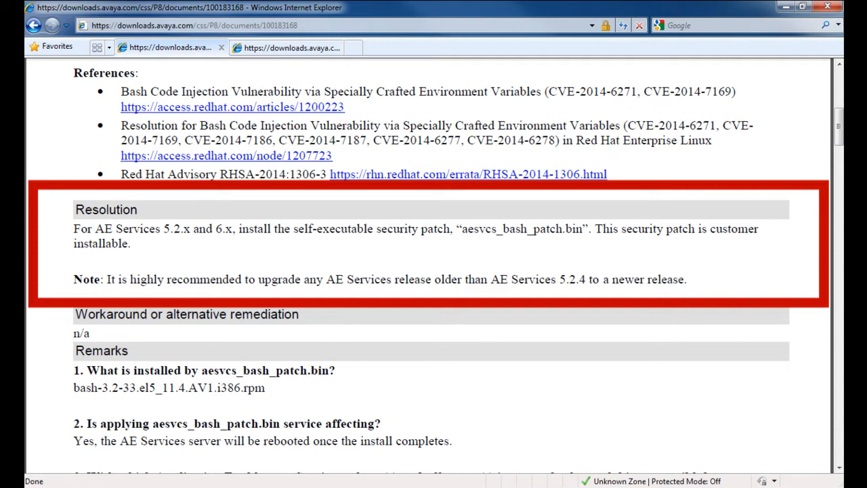
{"action": "left_click", "coordinate": [840, 128]}
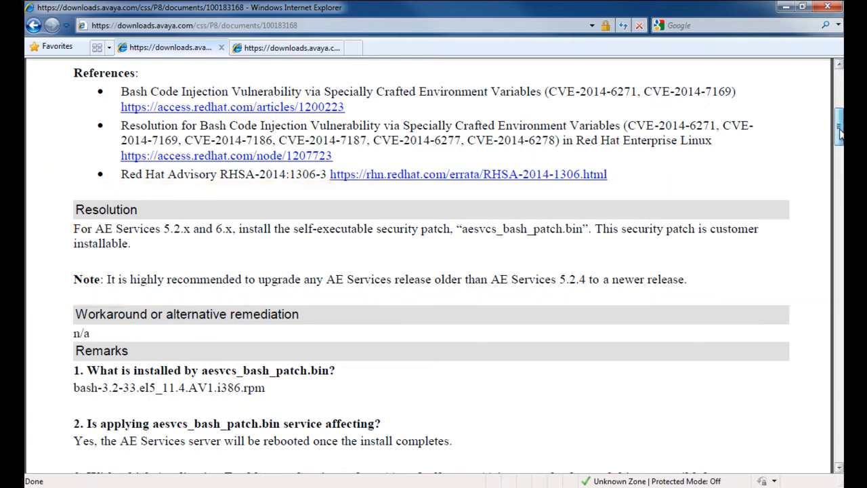
{"action": "scroll", "scroll_direction": "down", "scroll_amount": 3}
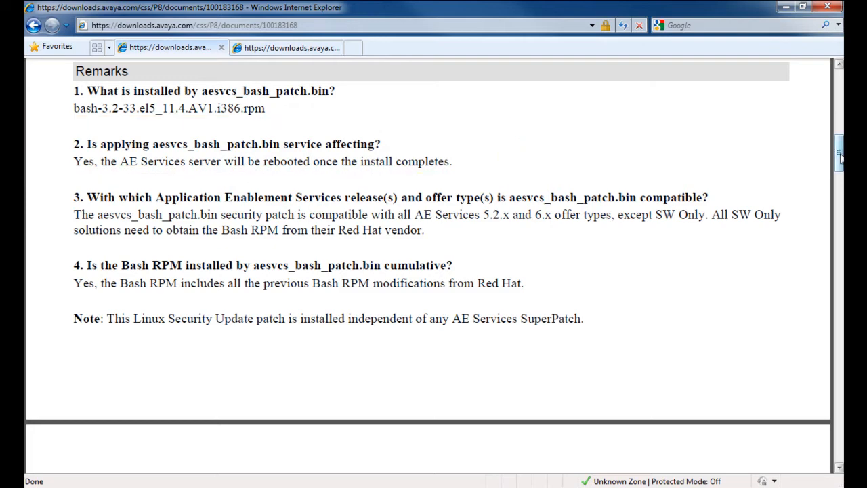
{"action": "scroll", "scroll_direction": "down", "scroll_amount": 3}
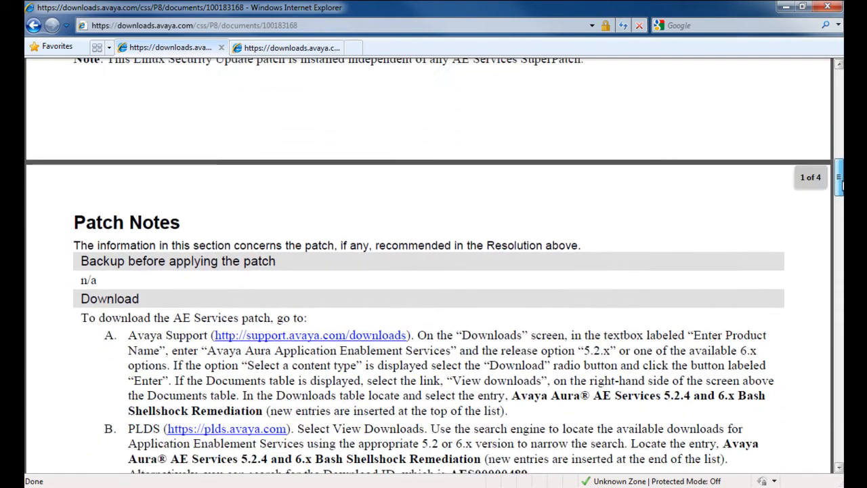
{"action": "scroll", "scroll_direction": "down", "scroll_amount": 3}
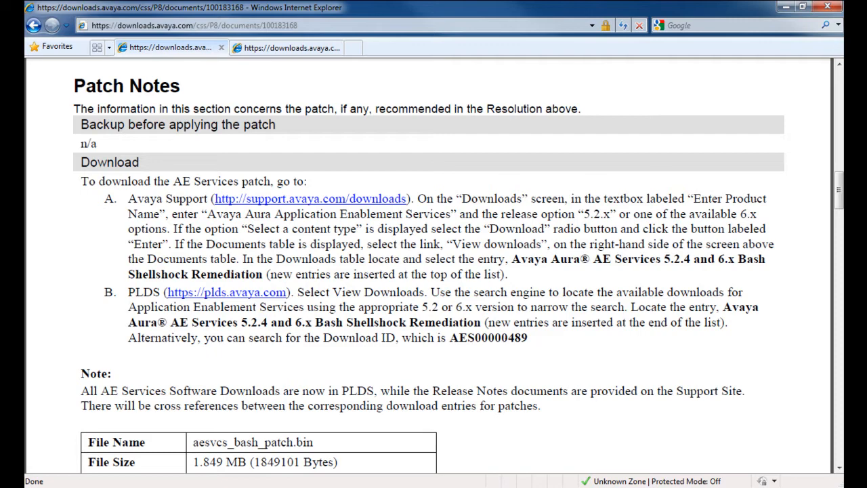
{"action": "scroll", "scroll_direction": "down", "scroll_amount": 3}
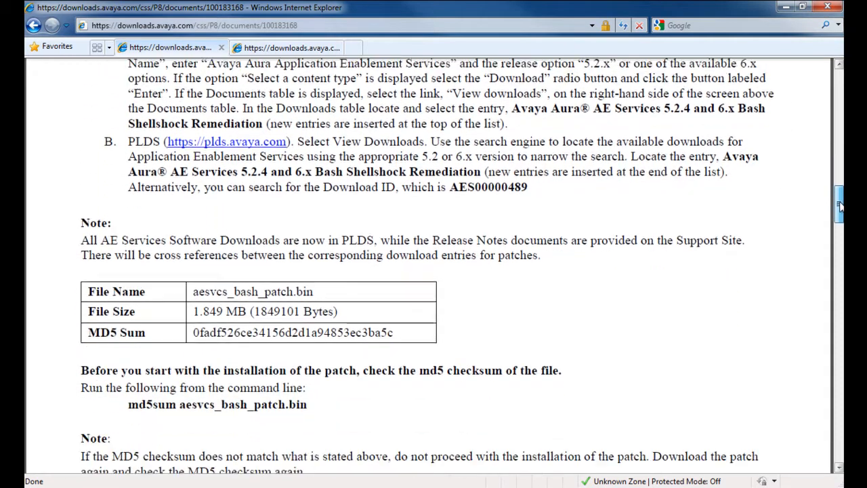
{"action": "scroll", "scroll_direction": "down", "scroll_amount": 3}
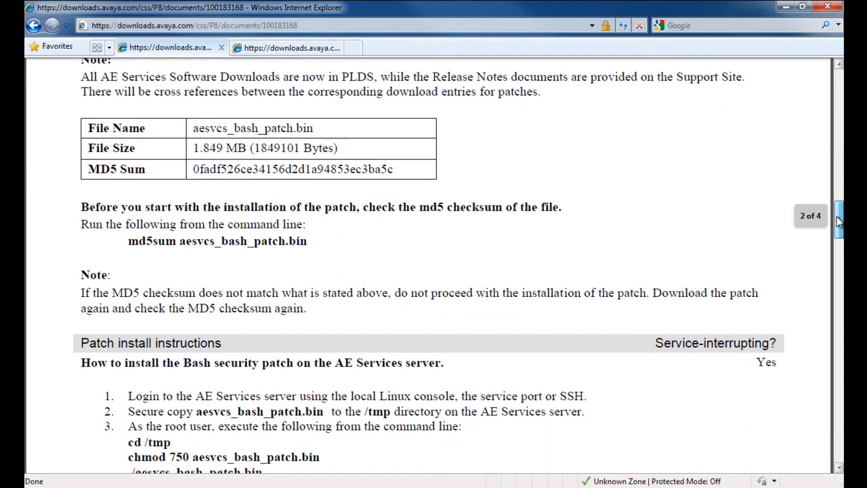
Read through the patch notice's install, verification and security sections to the end
{"action": "scroll", "scroll_direction": "down", "scroll_amount": 3}
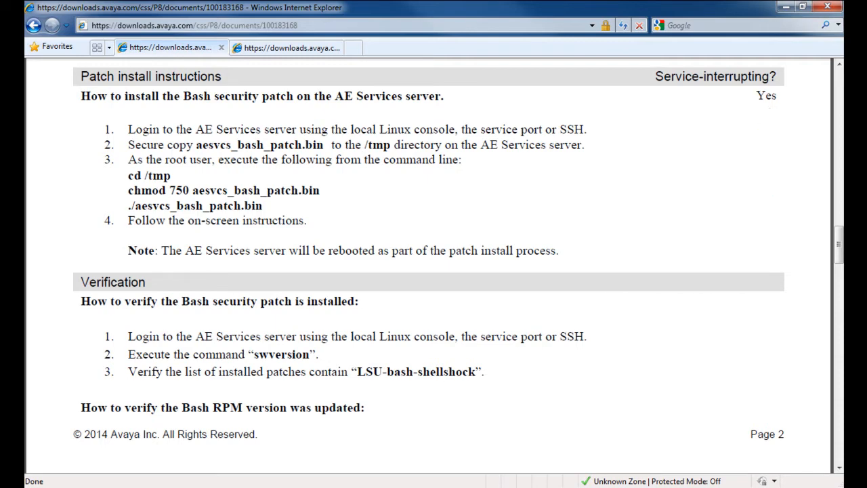
{"action": "mouse_move", "coordinate": [829, 147]}
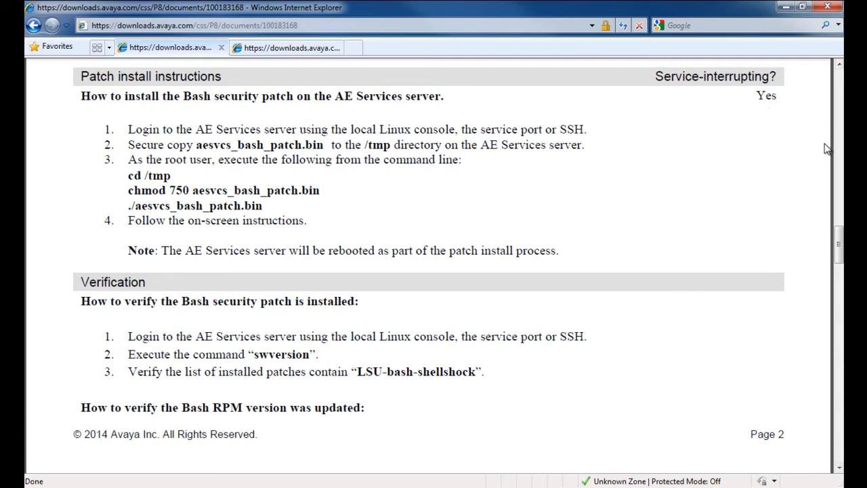
{"action": "scroll", "scroll_direction": "down", "scroll_amount": 3}
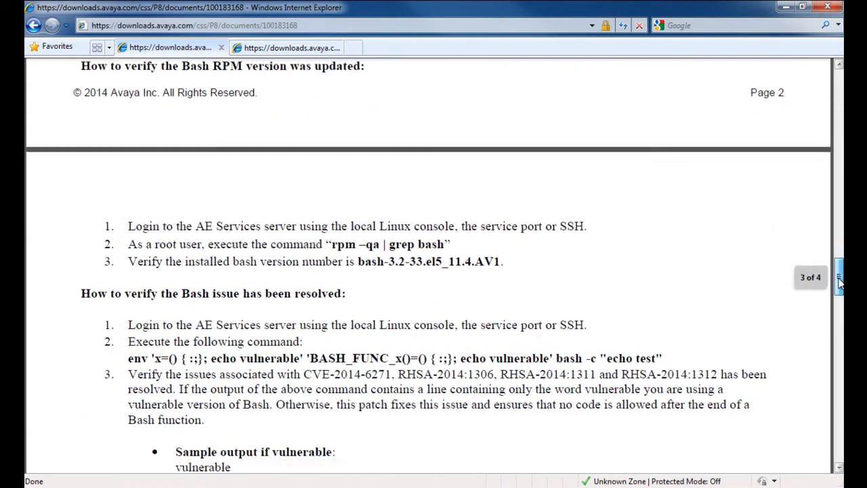
{"action": "scroll", "scroll_direction": "down", "scroll_amount": 3}
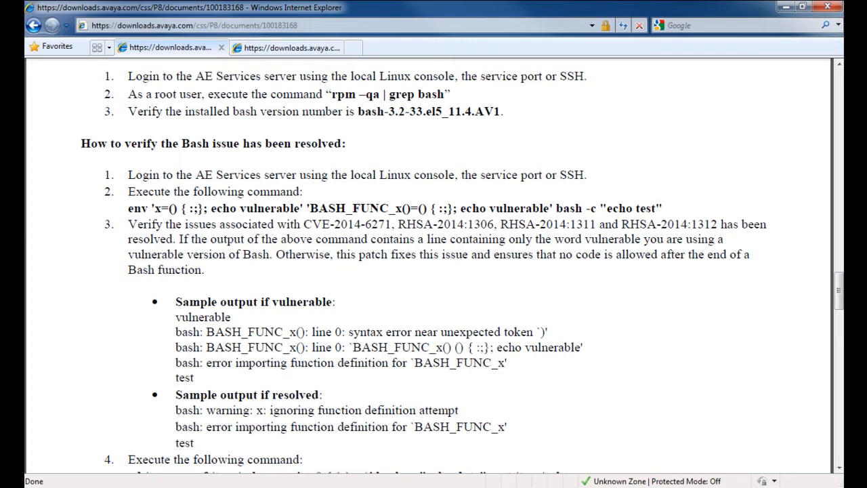
{"action": "scroll", "scroll_direction": "down", "scroll_amount": 3}
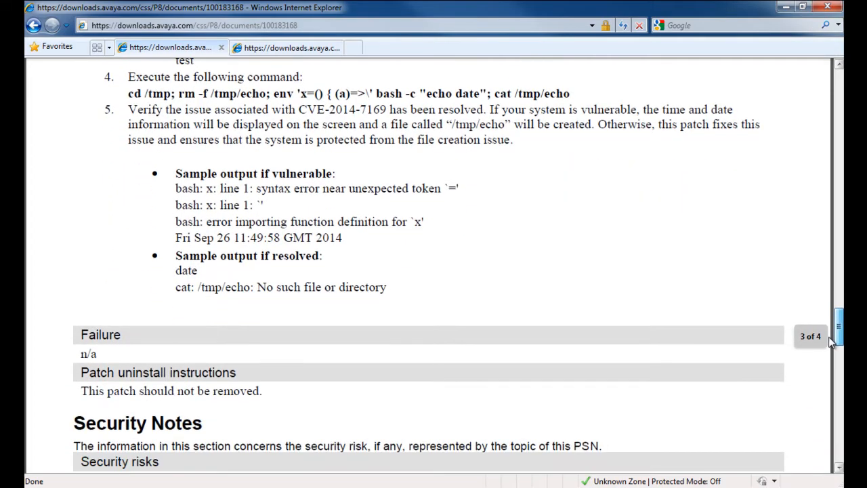
{"action": "scroll", "scroll_direction": "down", "scroll_amount": 3}
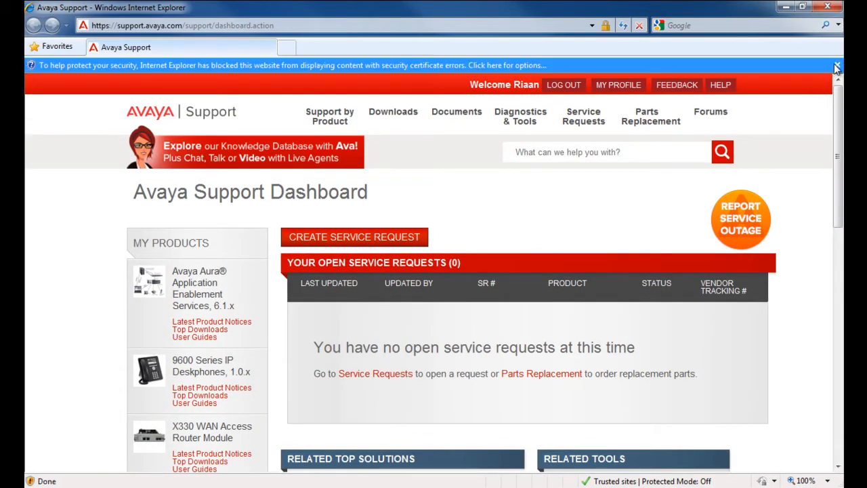
On the Downloads page, search and select Application Enablement Services as the product
{"action": "left_click", "coordinate": [835, 62]}
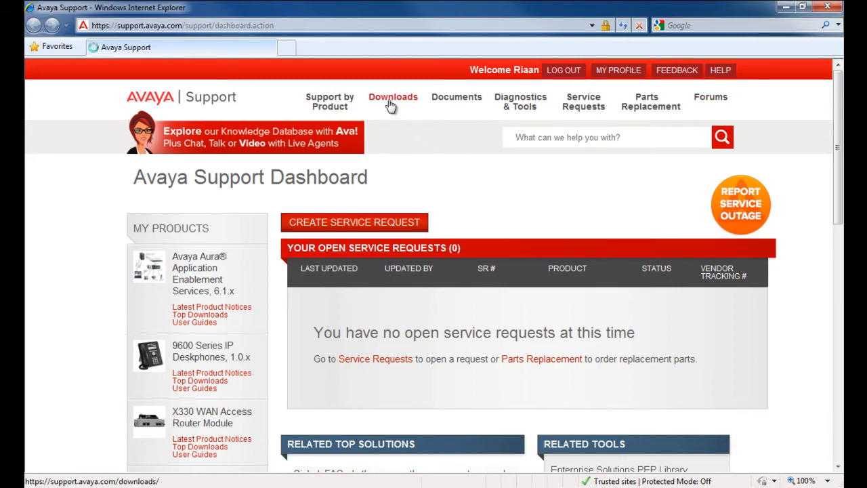
{"action": "left_click", "coordinate": [393, 97]}
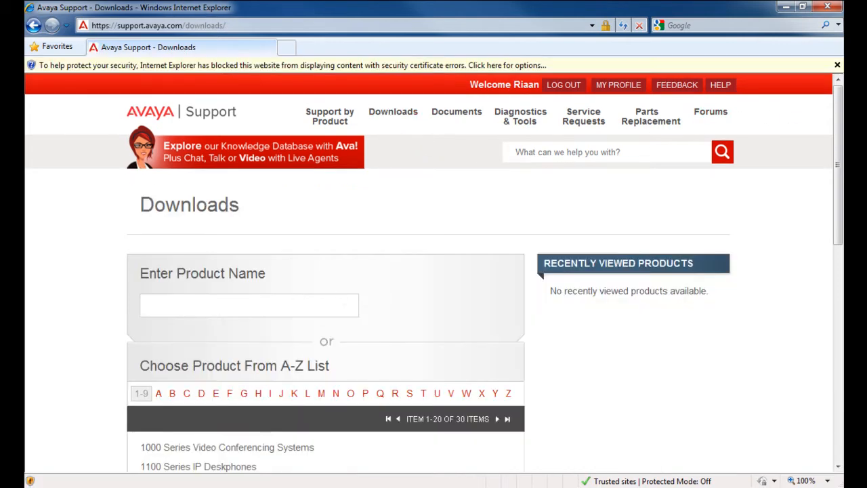
{"action": "type", "text": "application e"}
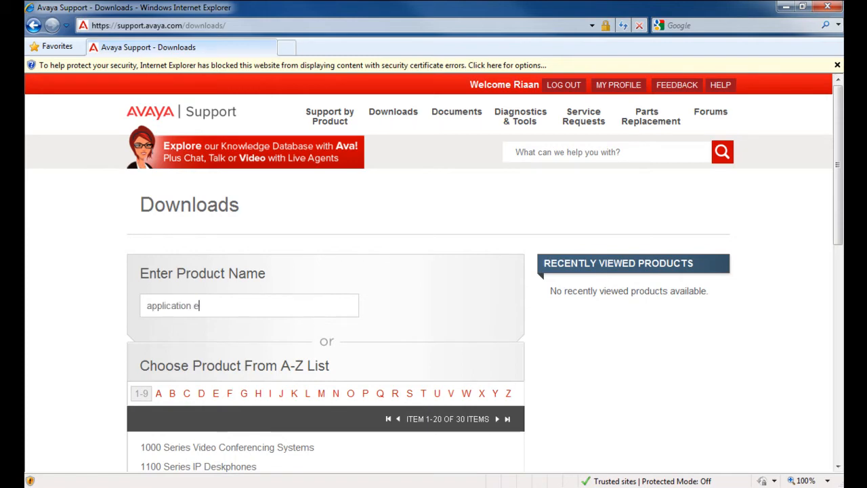
{"action": "type", "text": "nablement"}
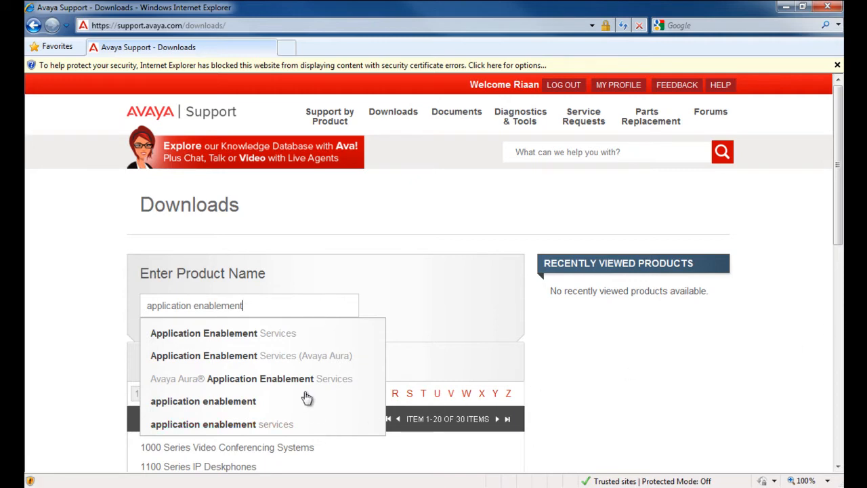
{"action": "left_click", "coordinate": [203, 334]}
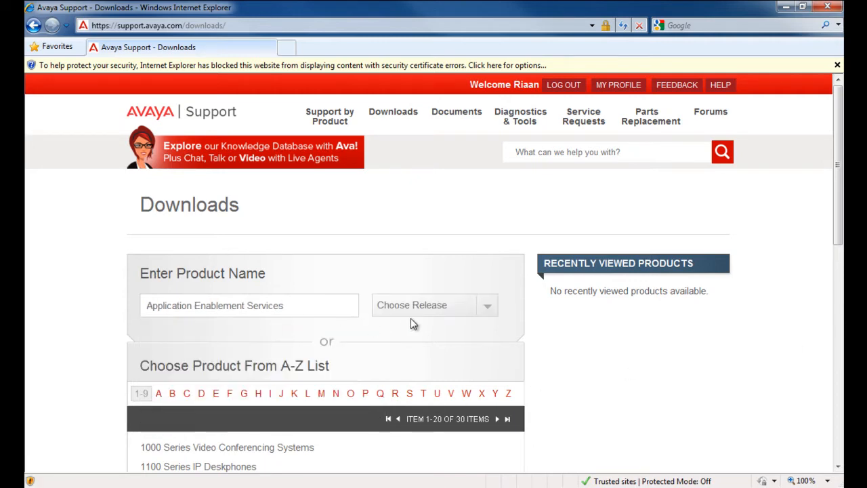
Choose release 6.3.x and browse the download list to the Bash Shellshock Remediation entry
{"action": "left_click", "coordinate": [487, 304]}
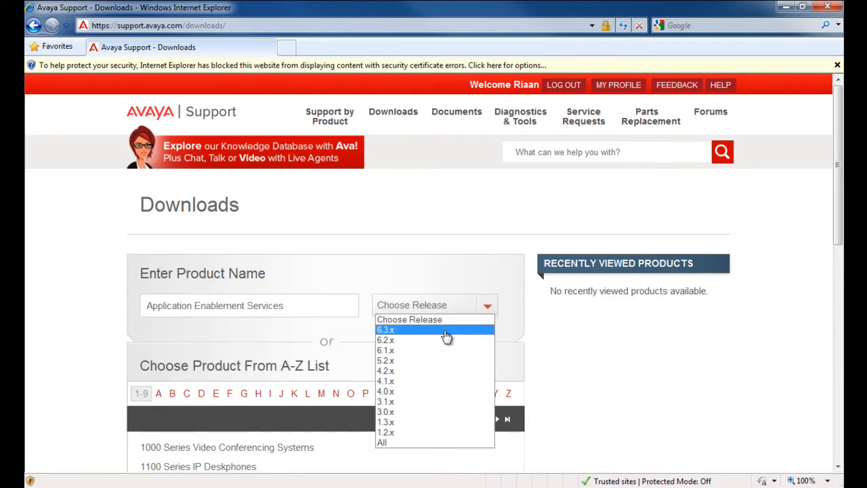
{"action": "left_click", "coordinate": [384, 329]}
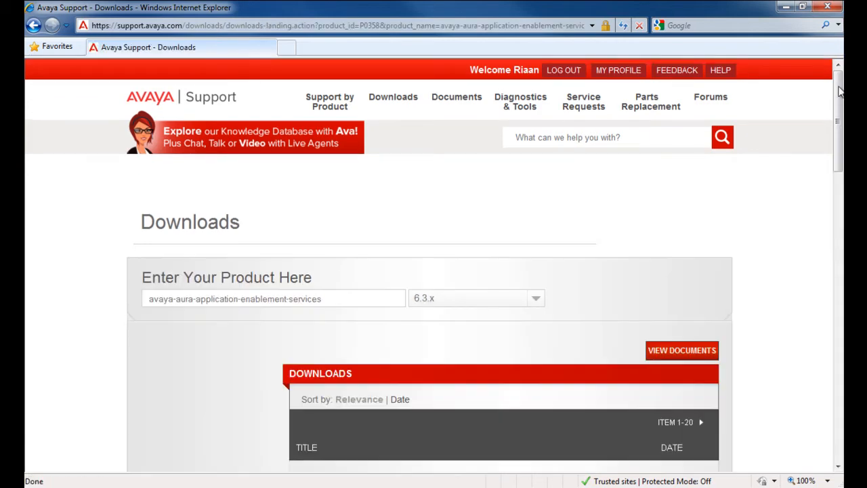
{"action": "scroll", "scroll_direction": "down", "scroll_amount": 3}
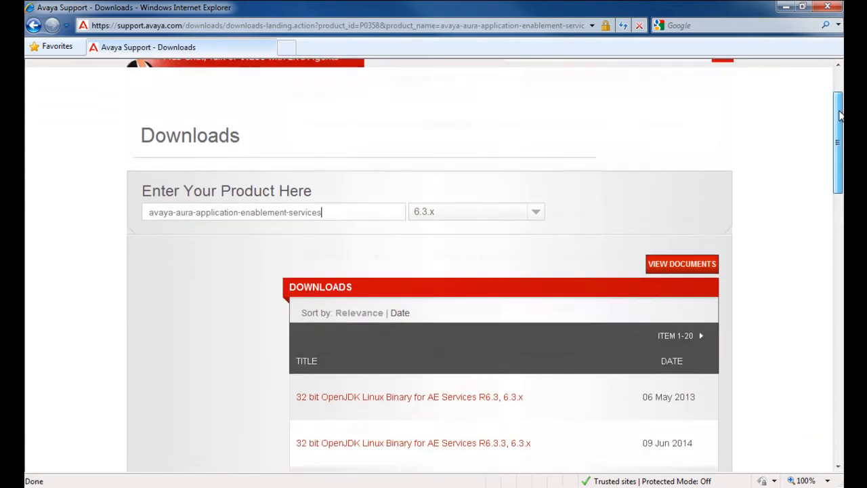
{"action": "scroll", "scroll_direction": "down", "scroll_amount": 3}
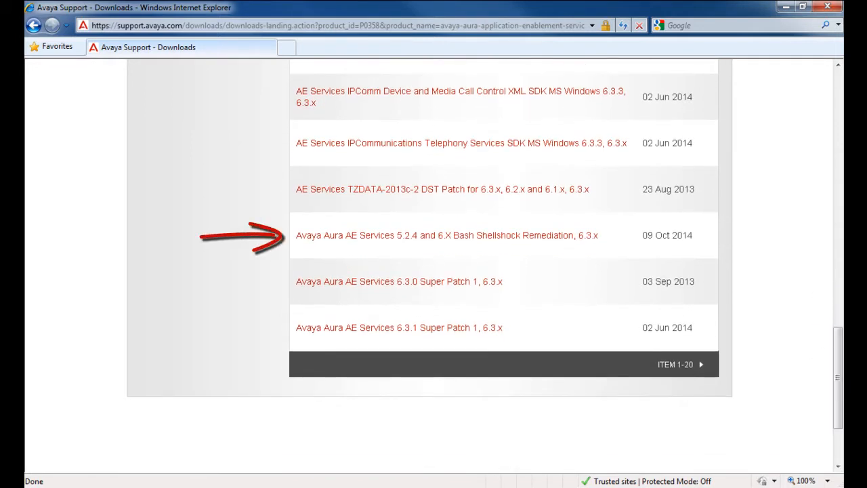
{"action": "mouse_move", "coordinate": [521, 280]}
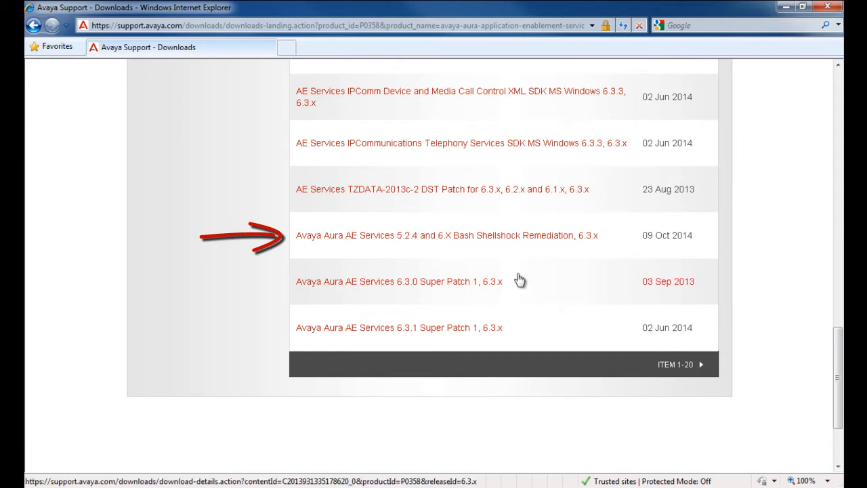
From the Bash Shellshock Remediation details, reach the aesvcs_bash_patch.bin download page
{"action": "left_click", "coordinate": [439, 235]}
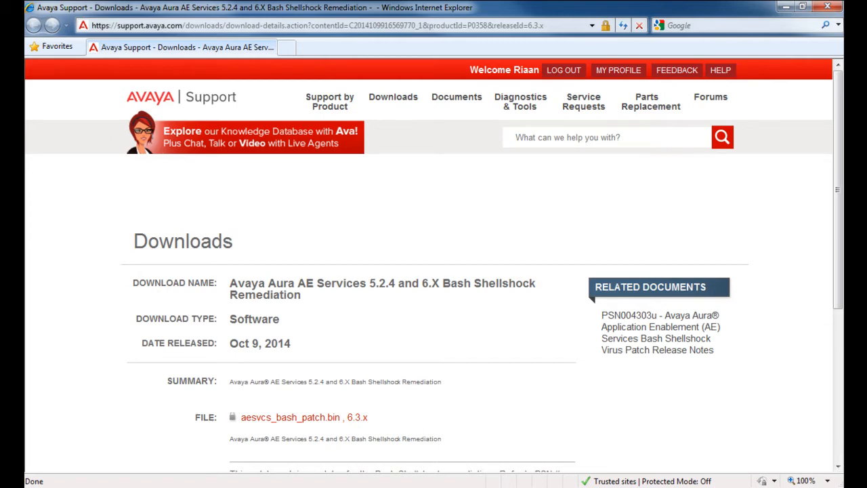
{"action": "scroll", "scroll_direction": "down", "scroll_amount": 3}
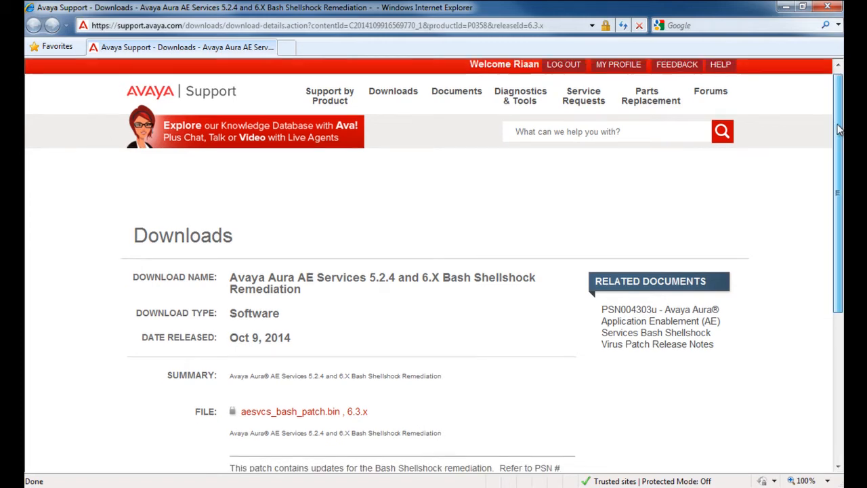
{"action": "scroll", "scroll_direction": "down", "scroll_amount": 3}
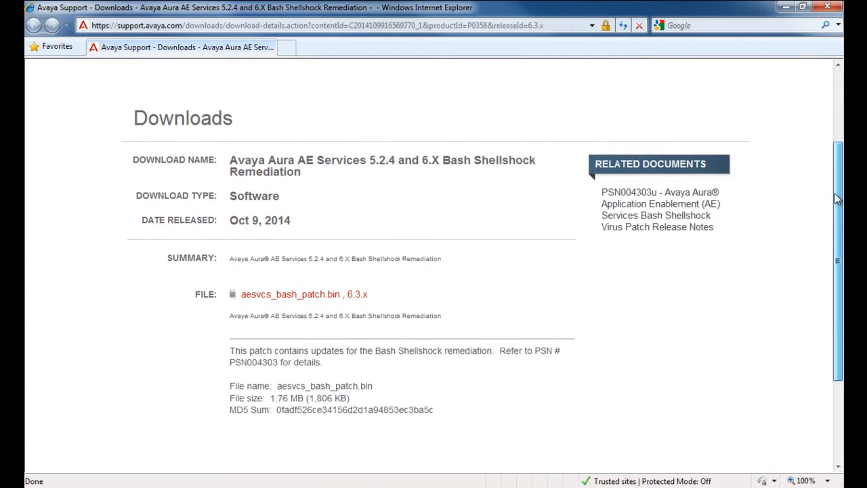
{"action": "scroll", "scroll_direction": "down", "scroll_amount": 3}
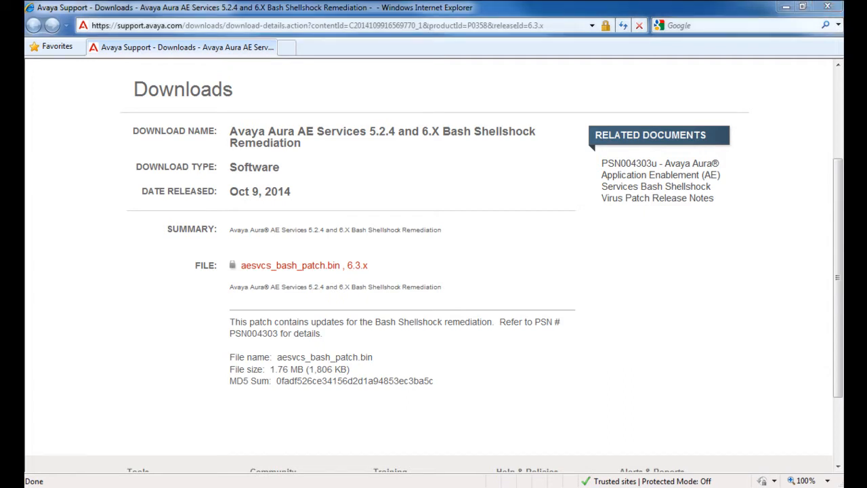
{"action": "mouse_move", "coordinate": [279, 272]}
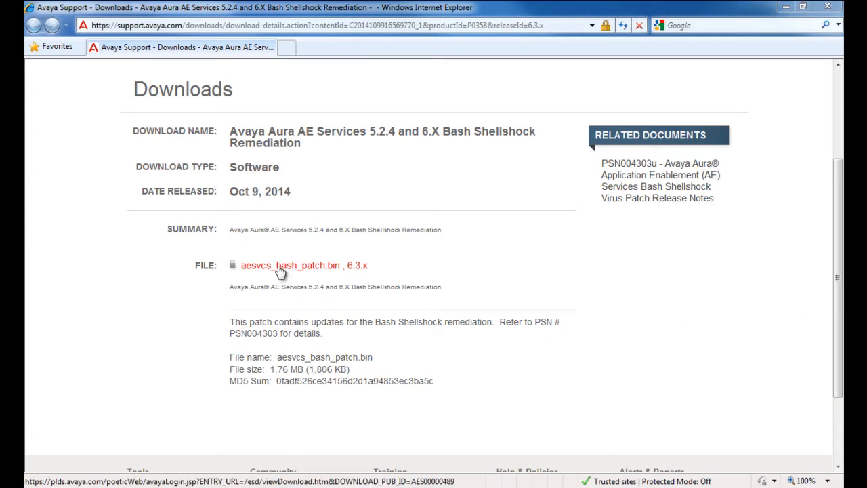
{"action": "left_click", "coordinate": [282, 264]}
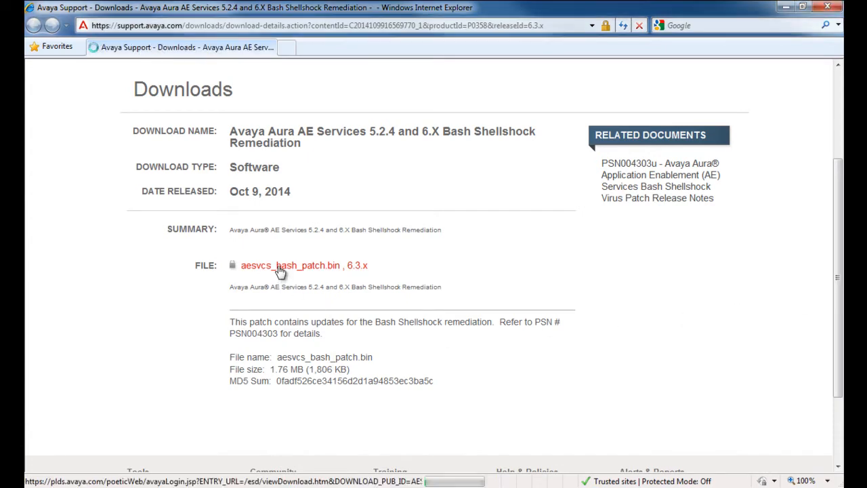
{"action": "left_click", "coordinate": [290, 264]}
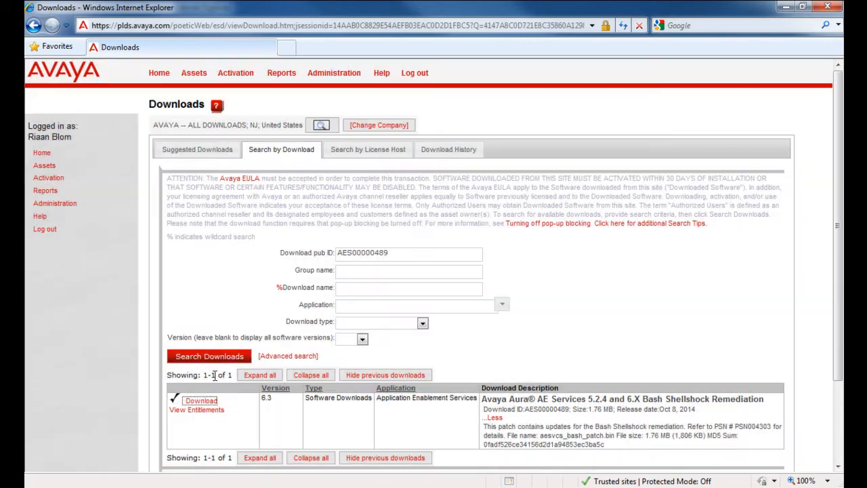
Download aesvcs_bash_patch.bin and save it to the Desktop
{"action": "left_click", "coordinate": [200, 400]}
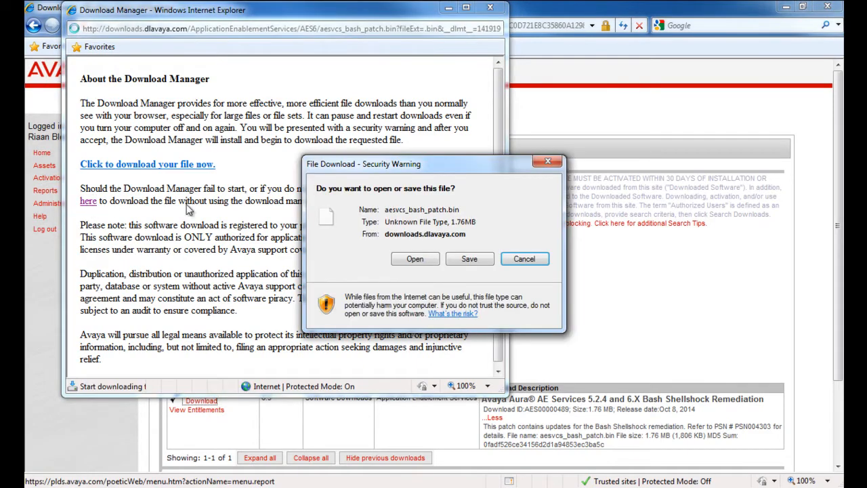
{"action": "left_click", "coordinate": [468, 258]}
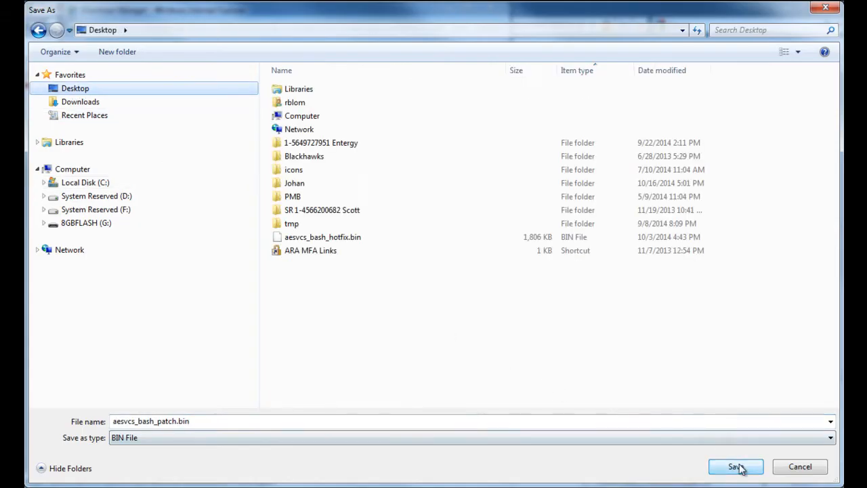
{"action": "left_click", "coordinate": [733, 466]}
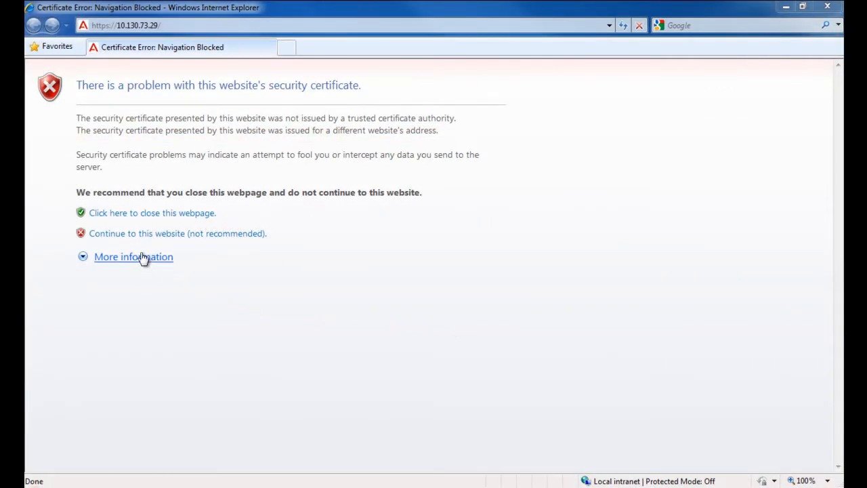
Continue past the certificate warning and log in to the AE Services Management Console as cust
{"action": "left_click", "coordinate": [177, 233]}
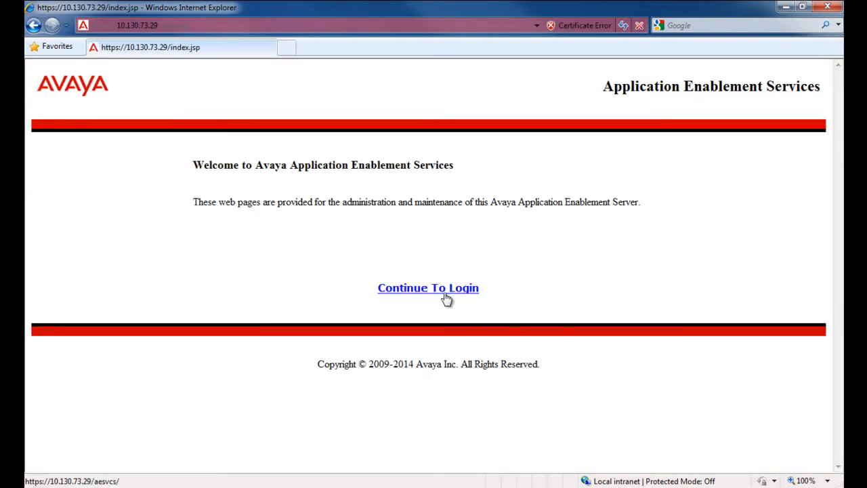
{"action": "left_click", "coordinate": [429, 287]}
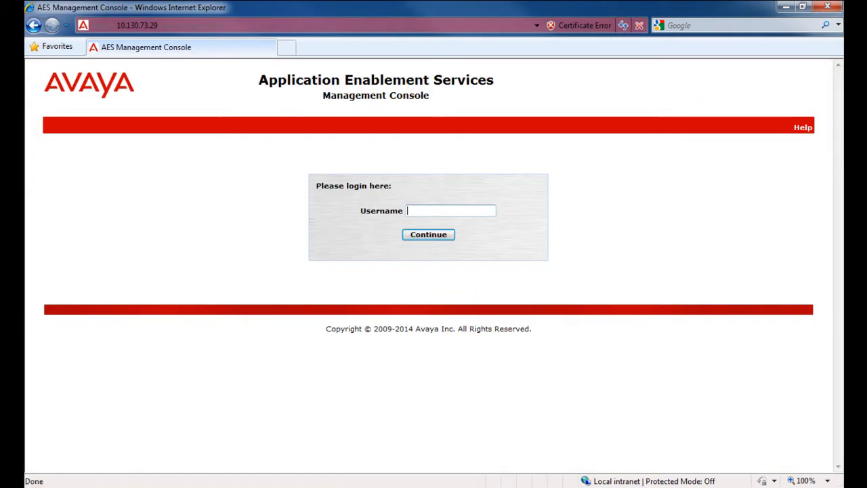
{"action": "type", "text": "cust"}
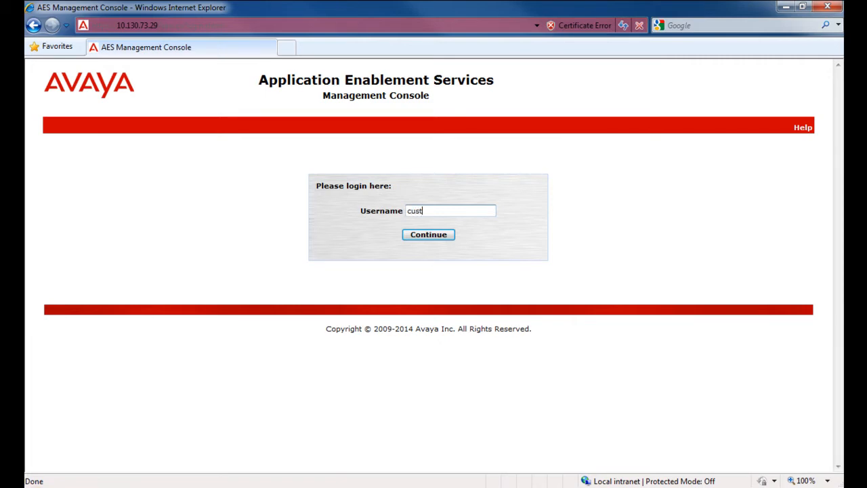
{"action": "left_click", "coordinate": [428, 233]}
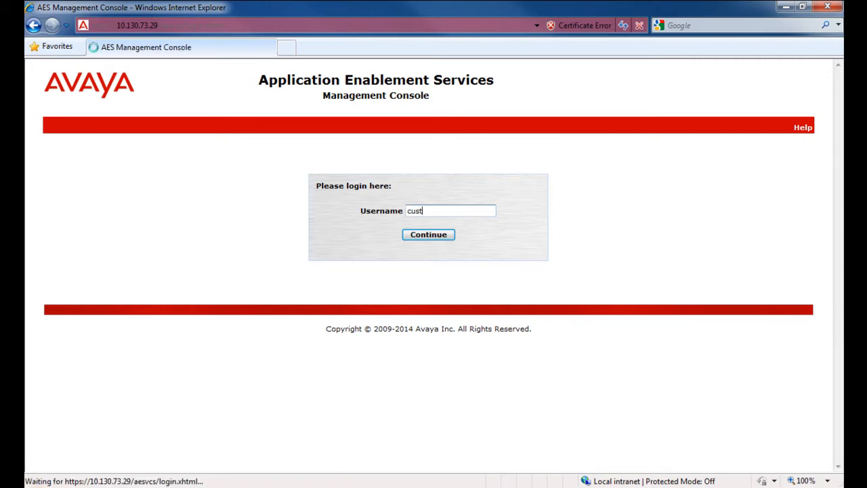
{"action": "left_click", "coordinate": [428, 233]}
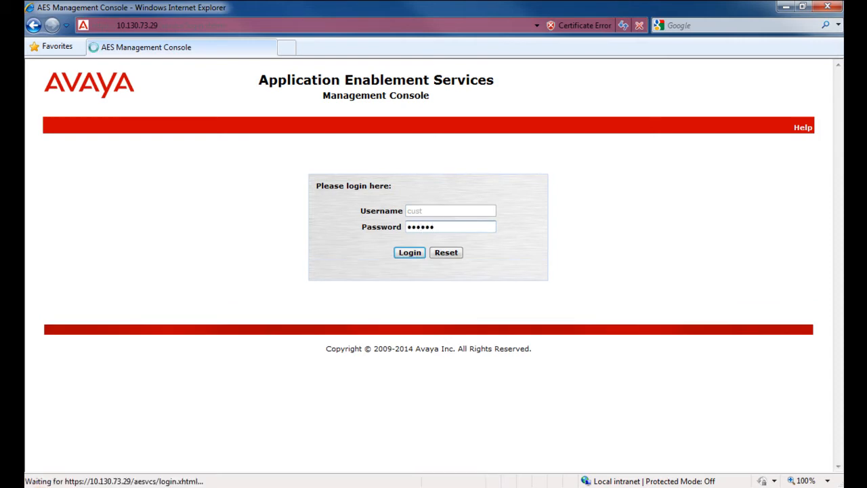
{"action": "left_click", "coordinate": [409, 252]}
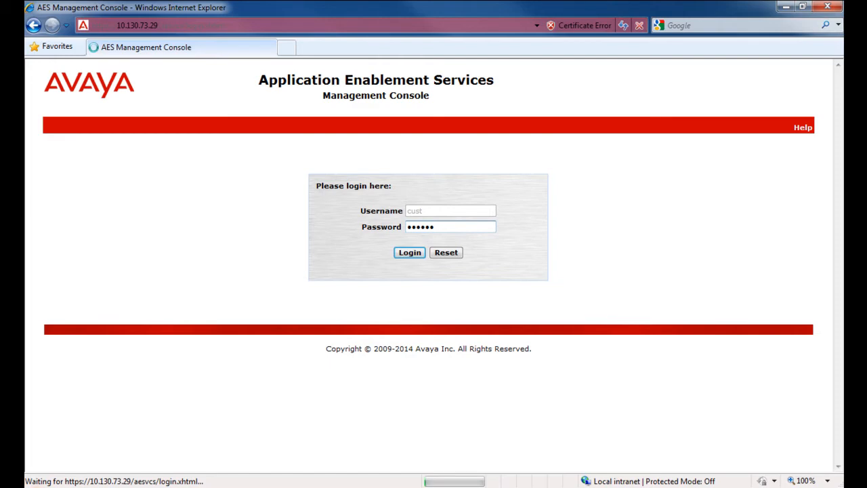
{"action": "left_click", "coordinate": [409, 253]}
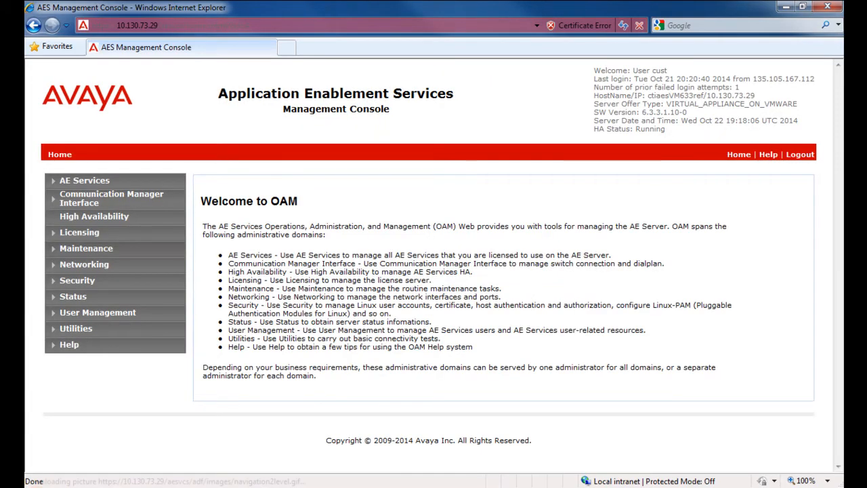
{"action": "mouse_move", "coordinate": [88, 254]}
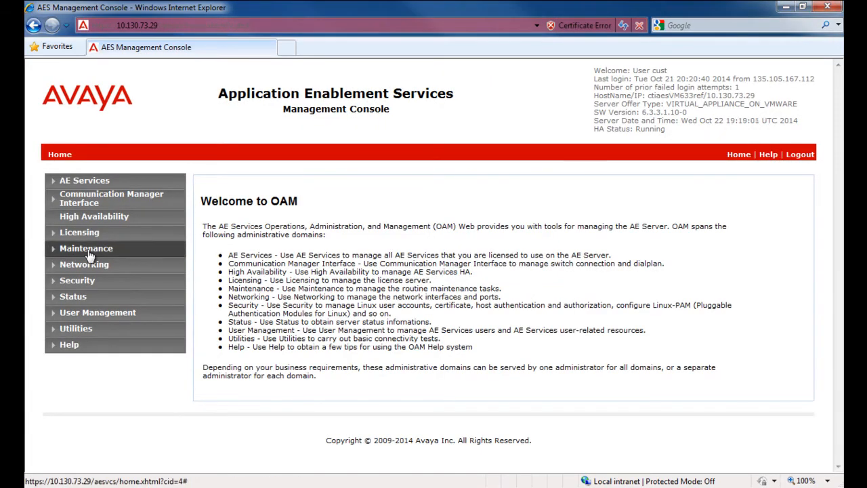
{"action": "mouse_move", "coordinate": [90, 252]}
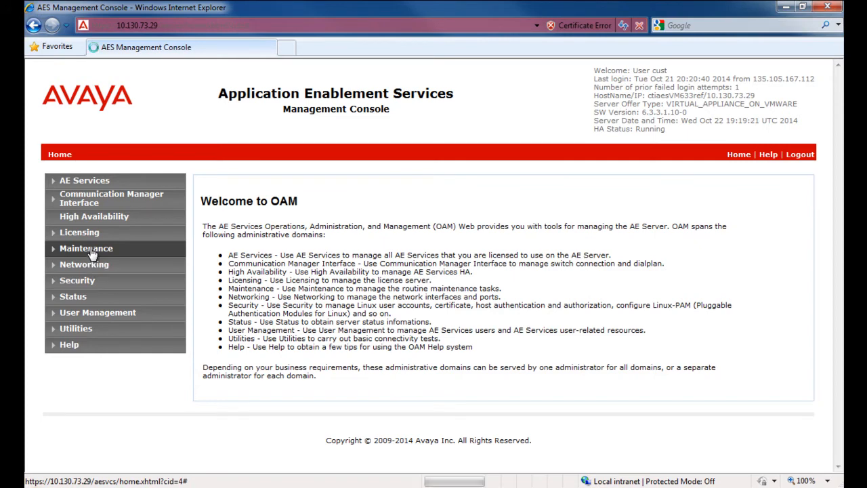
Under Maintenance > Server Data, start a database backup
{"action": "left_click", "coordinate": [87, 248]}
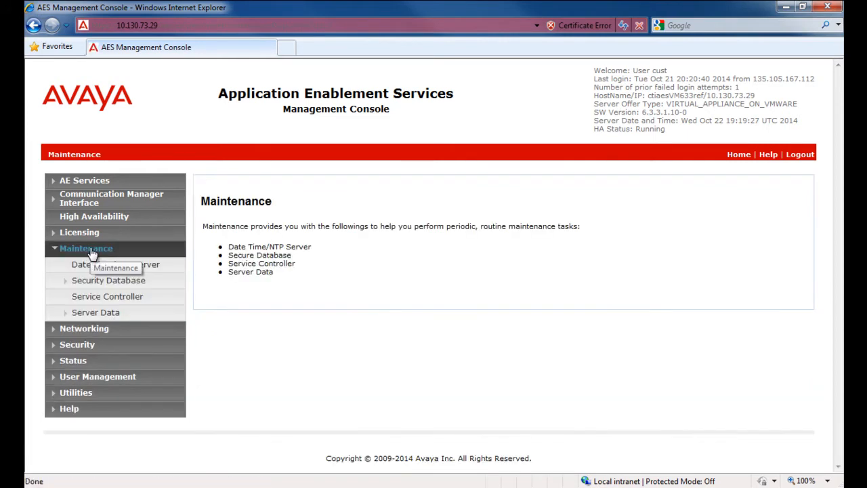
{"action": "mouse_move", "coordinate": [95, 312]}
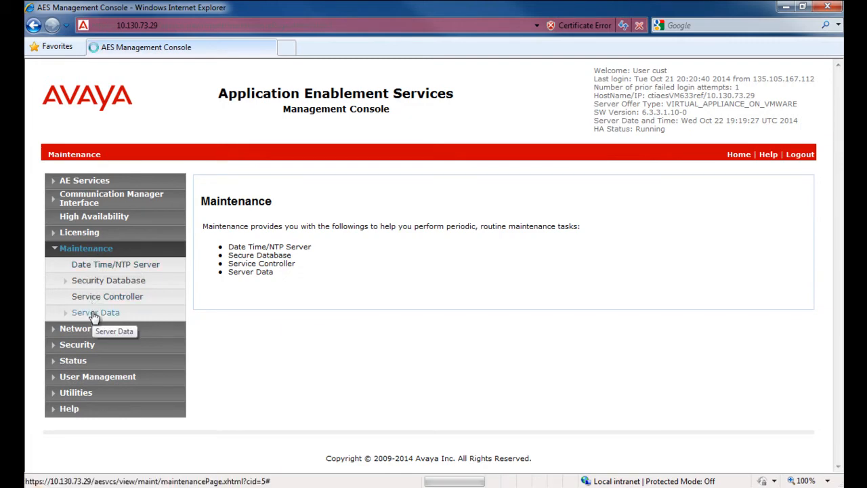
{"action": "left_click", "coordinate": [95, 312]}
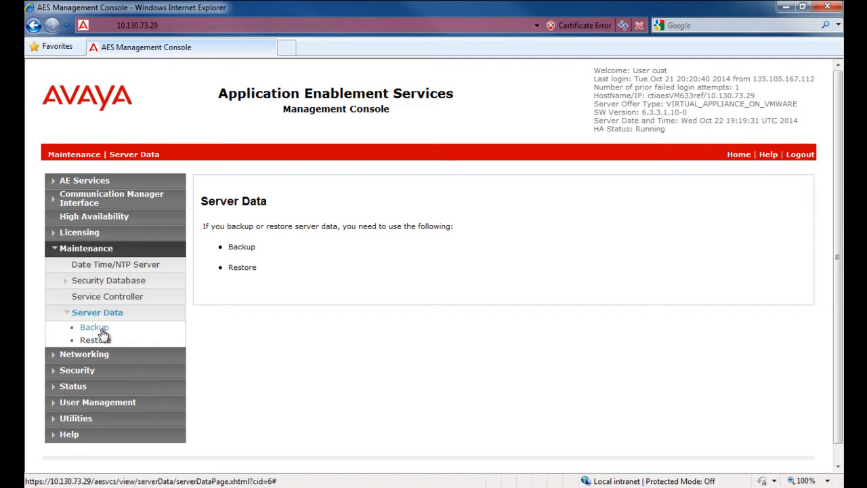
{"action": "left_click", "coordinate": [92, 327]}
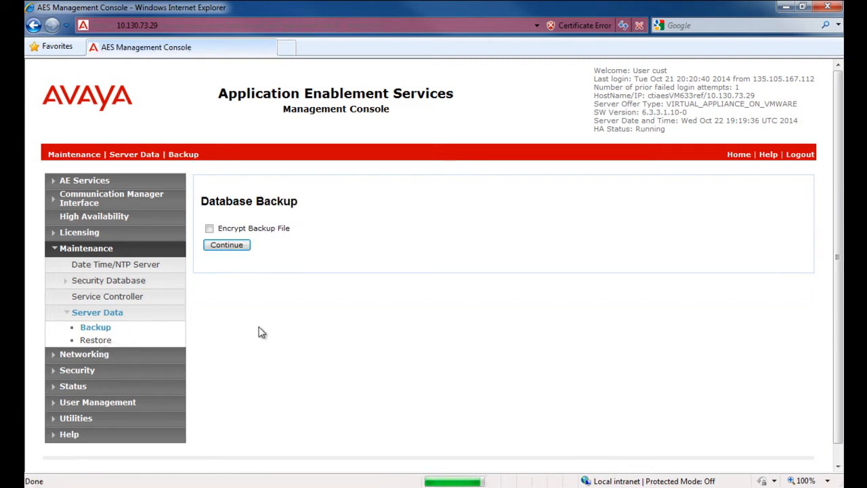
{"action": "mouse_move", "coordinate": [233, 261]}
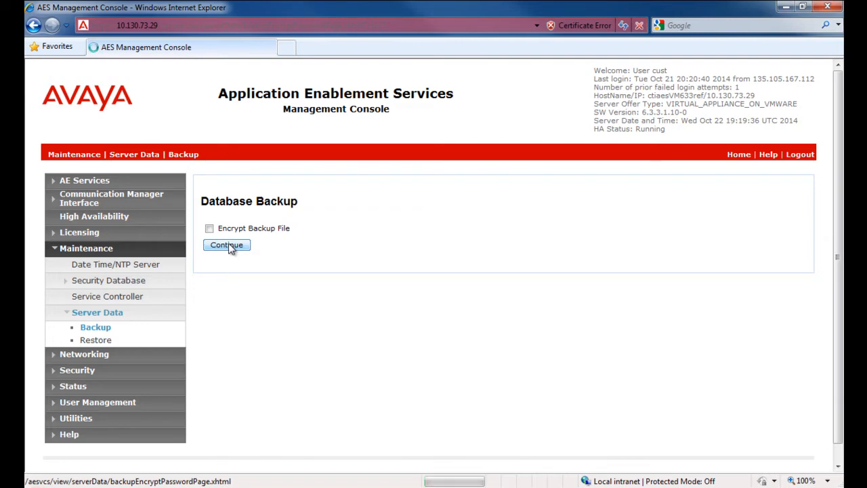
{"action": "left_click", "coordinate": [226, 244]}
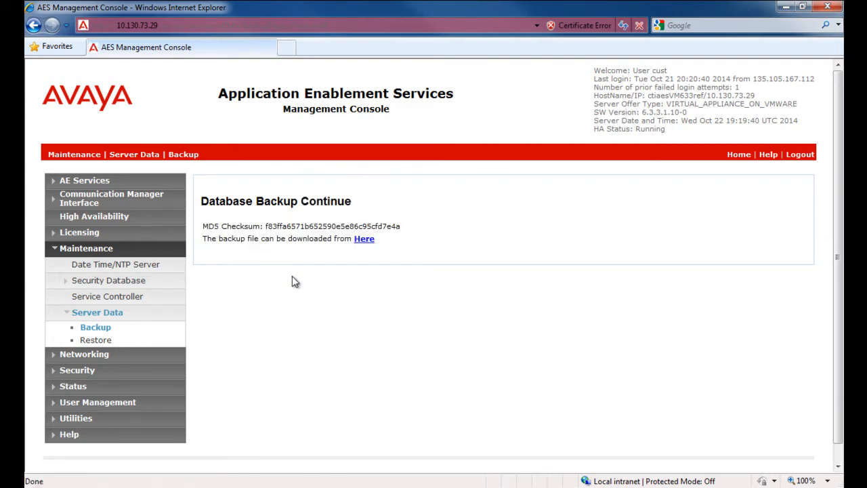
{"action": "mouse_move", "coordinate": [333, 270]}
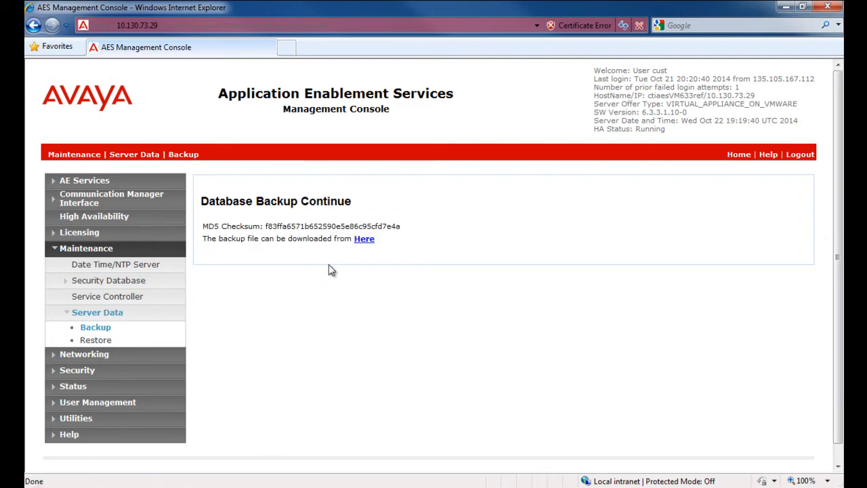
{"action": "mouse_move", "coordinate": [364, 244]}
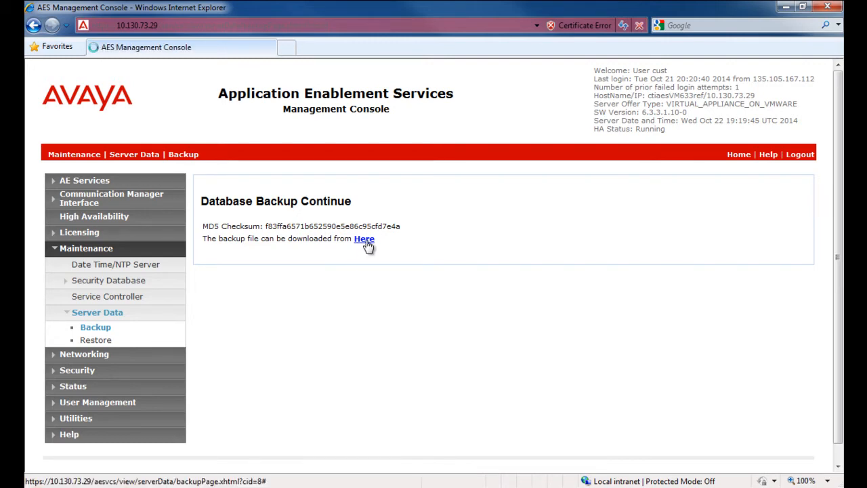
Download the generated database backup file and save it to the local PC
{"action": "left_click", "coordinate": [364, 239]}
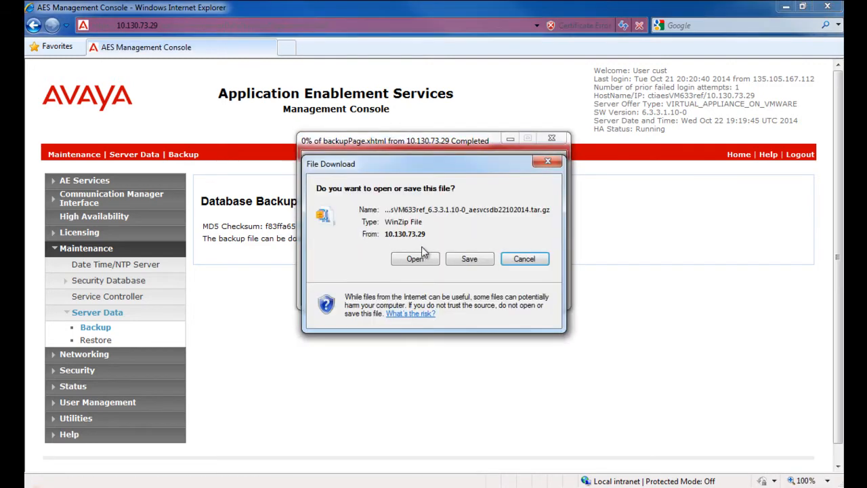
{"action": "left_click", "coordinate": [469, 258]}
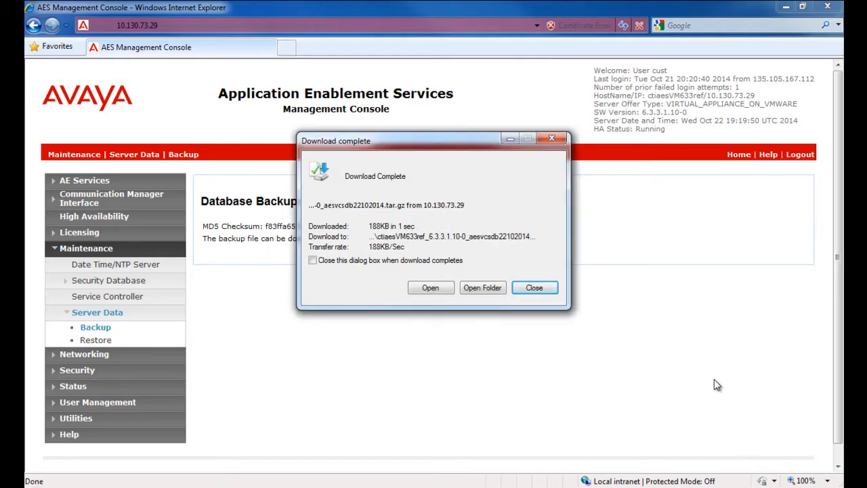
{"action": "mouse_move", "coordinate": [535, 287]}
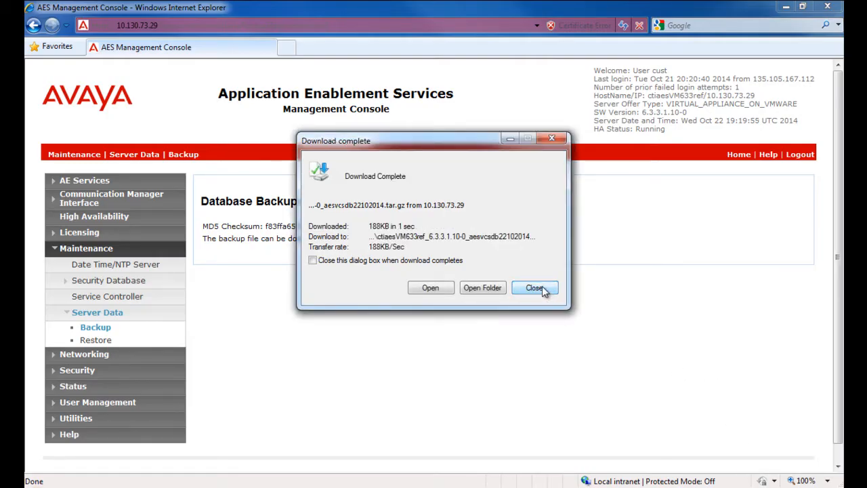
{"action": "left_click", "coordinate": [534, 287]}
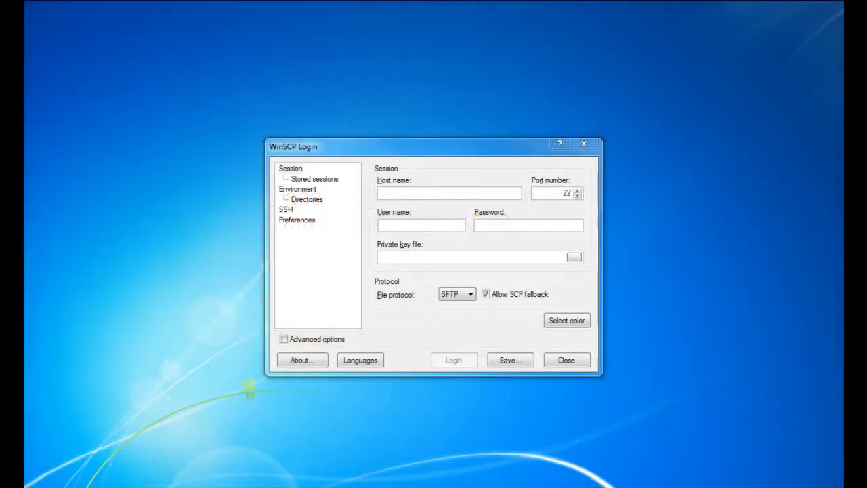
Connect WinSCP to the AES server at 10.130.7... and copy aesvcs_bash_patch.bin into /tmp
{"action": "left_click", "coordinate": [449, 193]}
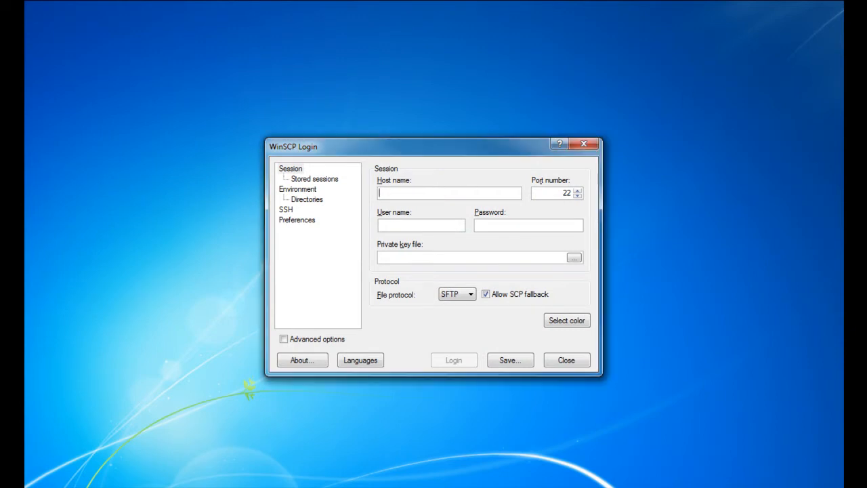
{"action": "type", "text": "10.130.7"}
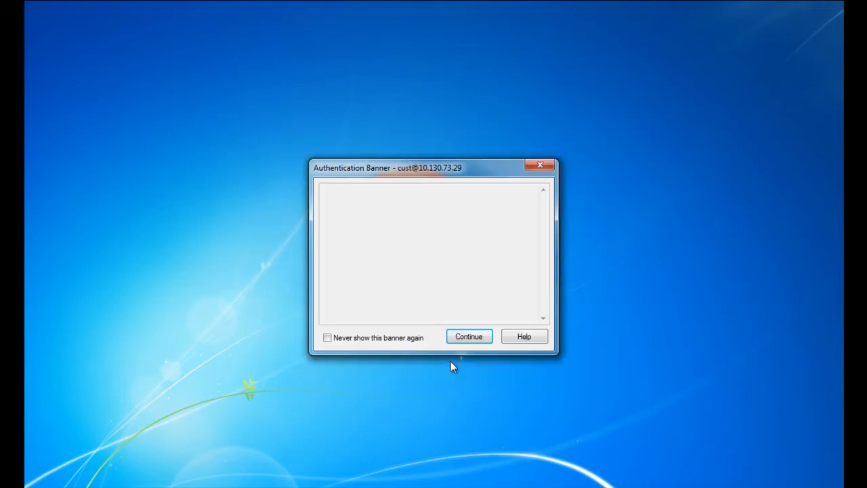
{"action": "left_click", "coordinate": [469, 336]}
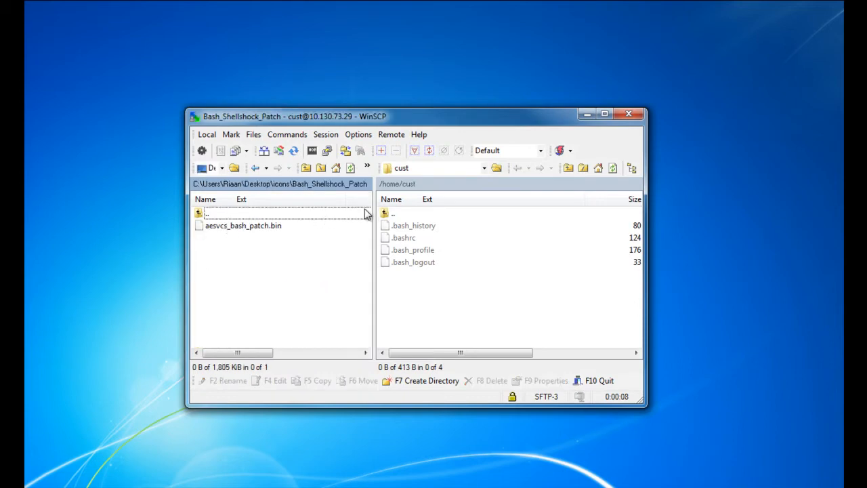
{"action": "double_click", "coordinate": [393, 212]}
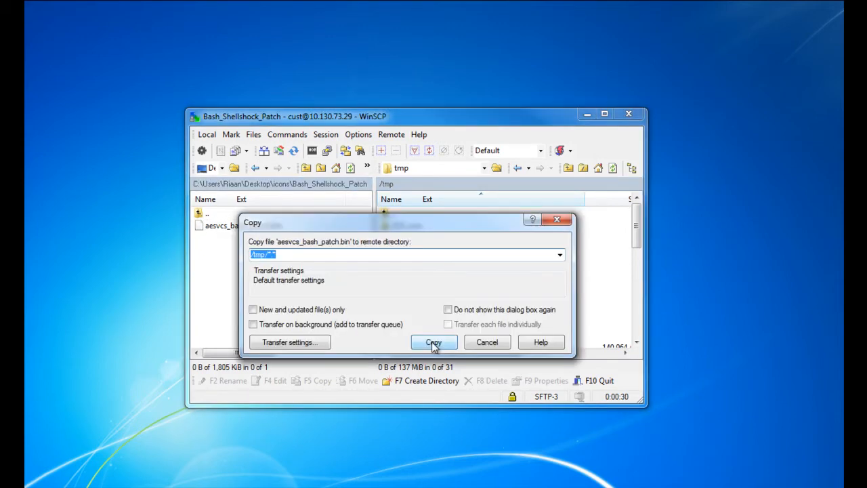
{"action": "left_click", "coordinate": [433, 342]}
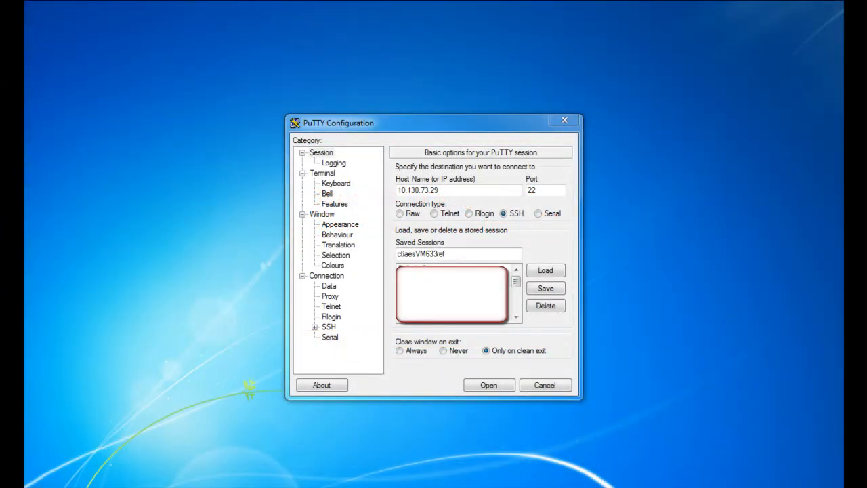
Open the SSH session, log in as cust, run swversion, su to root and cd to /tmp
{"action": "left_click", "coordinate": [487, 385]}
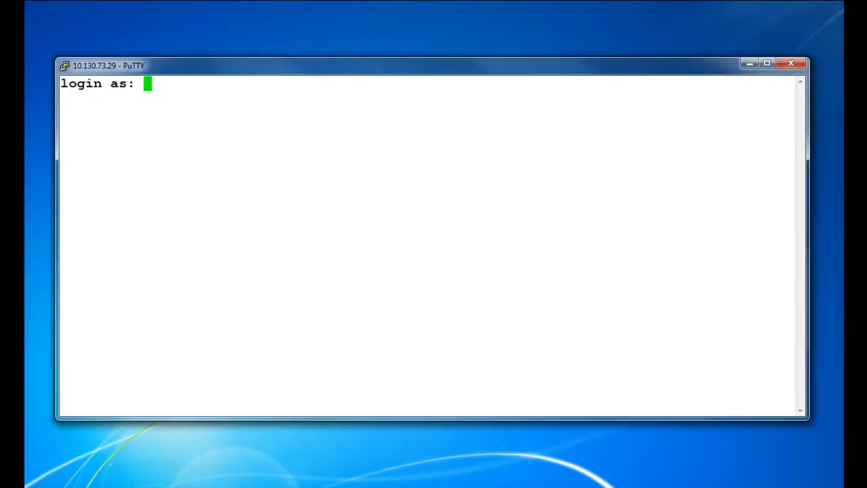
{"action": "type", "text": "cust"}
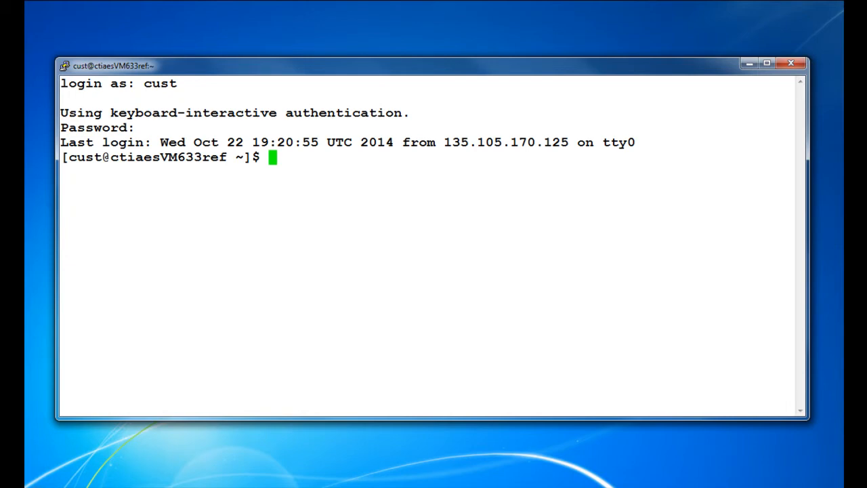
{"action": "type", "text": "swversion"}
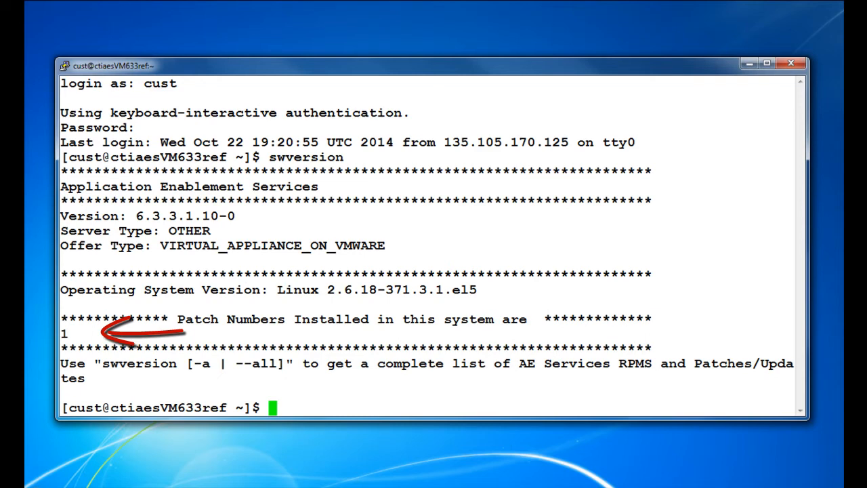
{"action": "type", "text": "su -"}
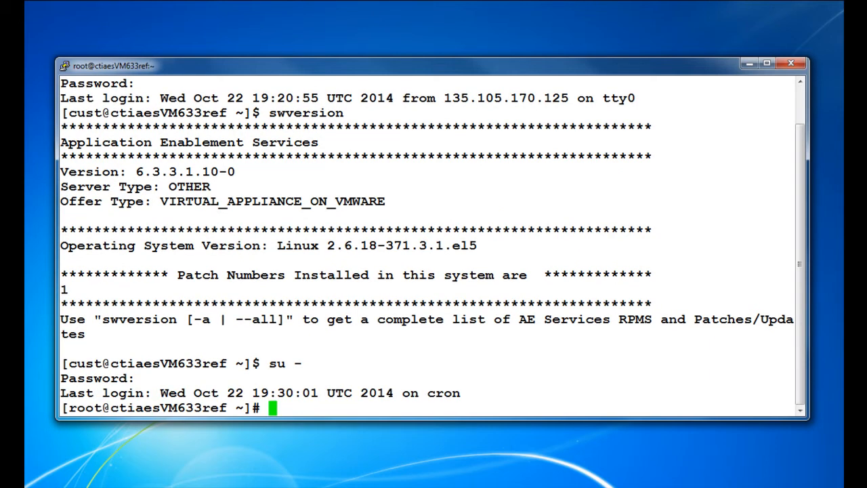
{"action": "type", "text": "cd /tmp"}
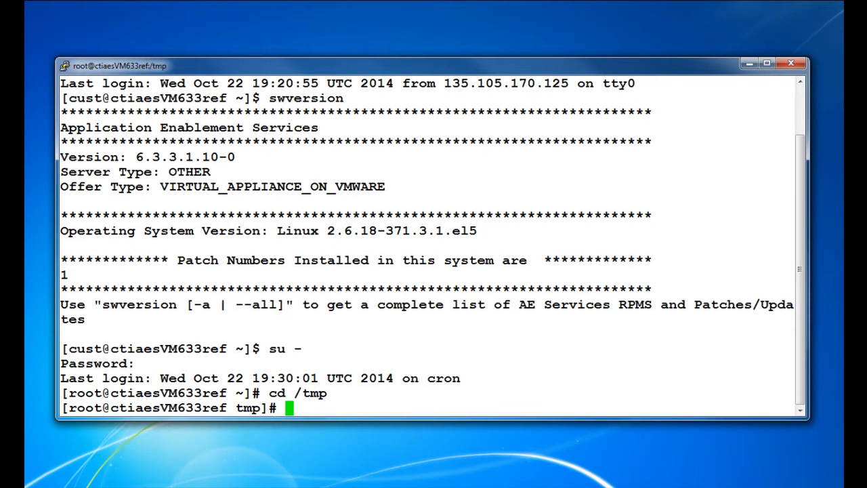
List the *bin file in /tmp and verify the md5sum of aesvcs_bash_patch.bin
{"action": "type", "text": "ls -ltr"}
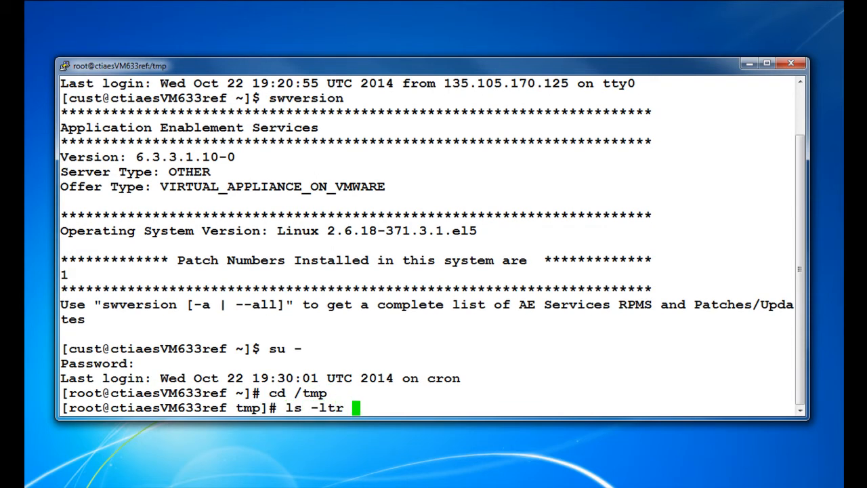
{"action": "type", "text": "*bin"}
{"action": "type", "text": "md5"}
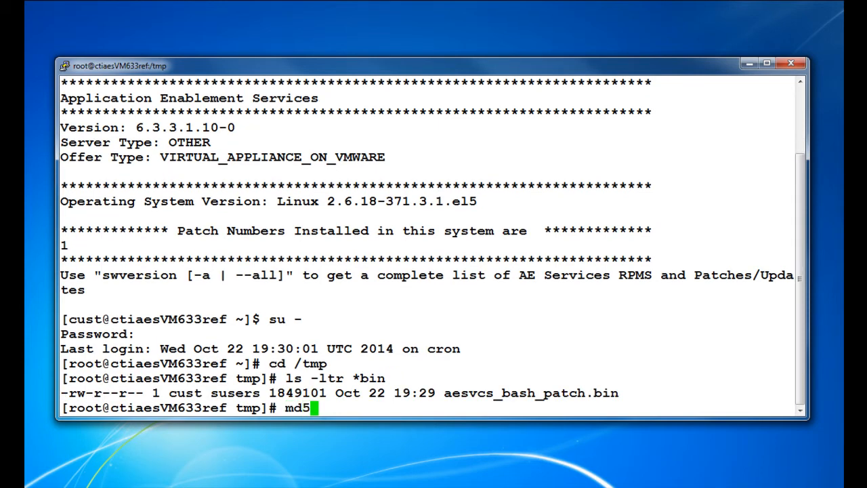
{"action": "type", "text": "sum"}
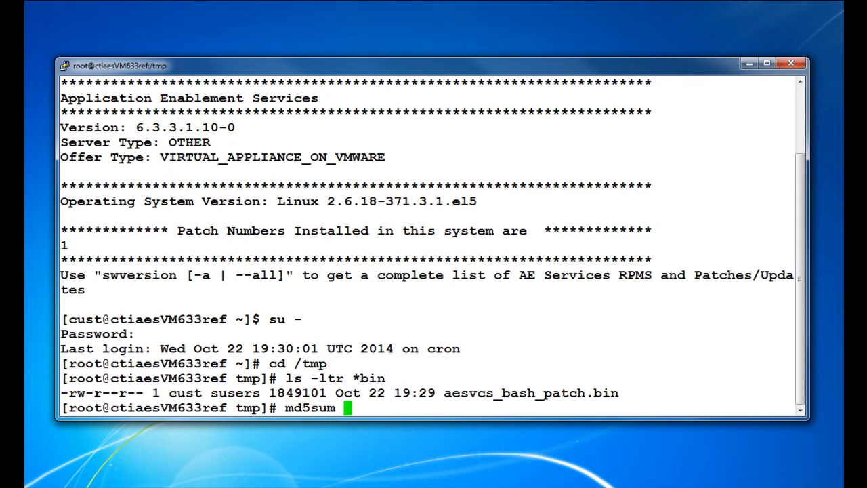
{"action": "type", "text": "aesvcs_bash_patch.bin"}
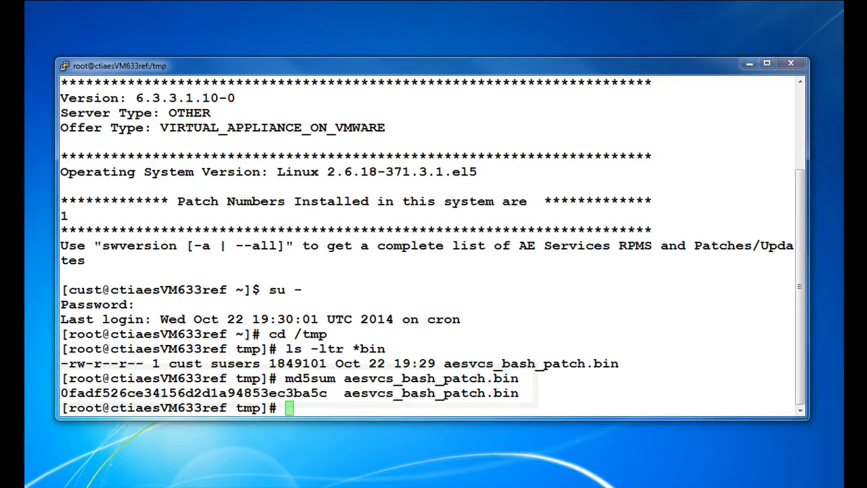
Check the bash rpm version with rpm -qa | grep bash and run the env Shellshock vulnerability test
{"action": "type", "text": "r"}
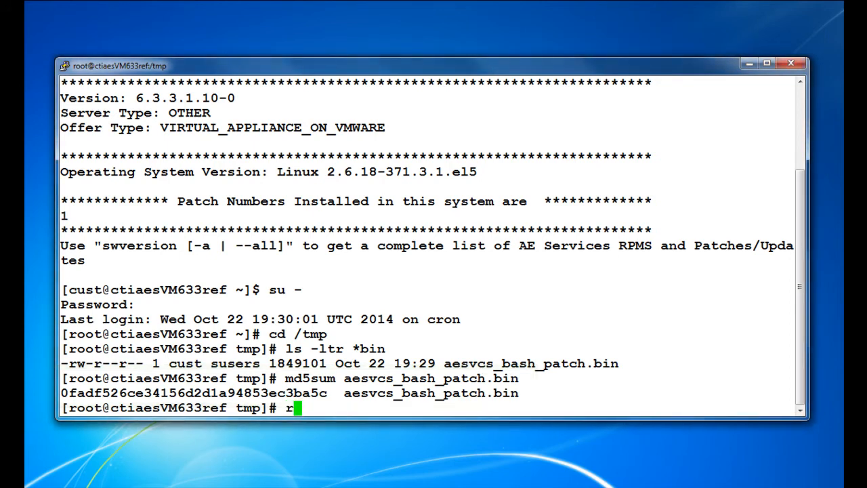
{"action": "type", "text": "pm"}
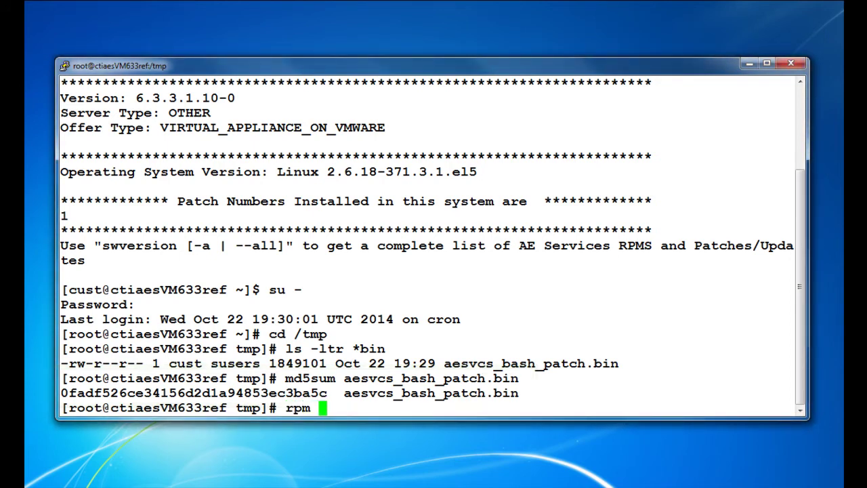
{"action": "type", "text": "-qa"}
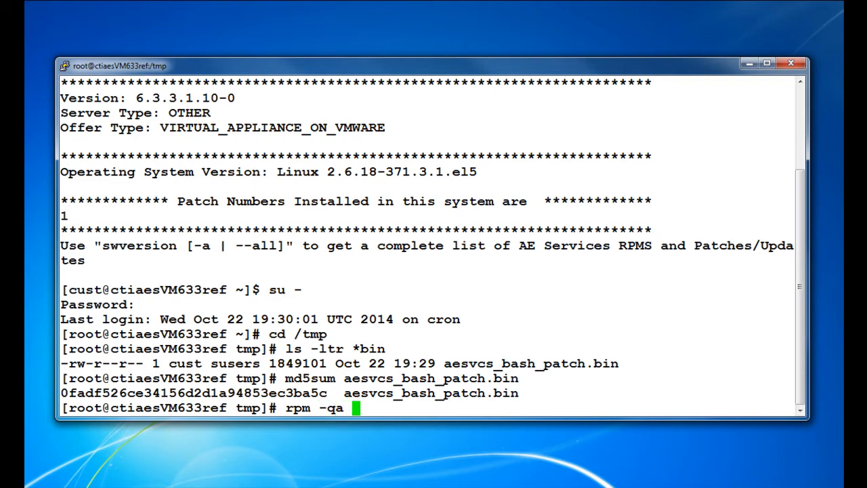
{"action": "type", "text": "| grep bash"}
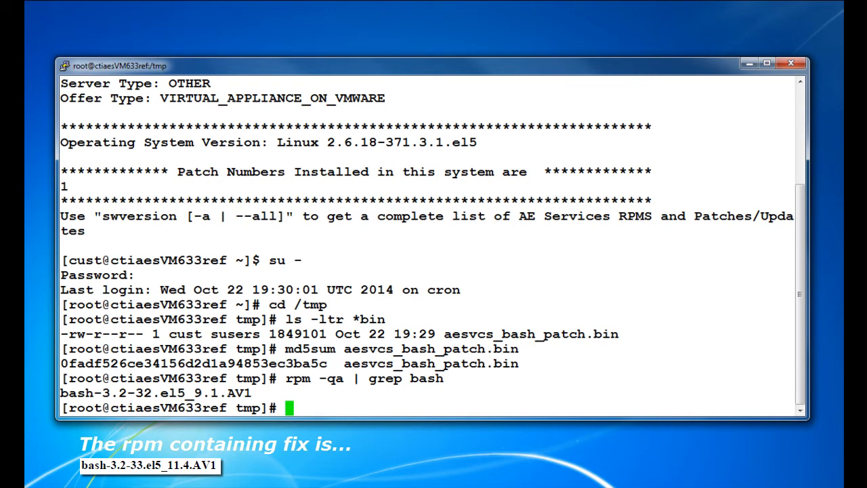
{"action": "type", "text": "env 'x=() { :;}; echo vulnerable' 'BASH_FUNC_x()=() { :;}; echo vulnerable' bash -c \"echo test\""}
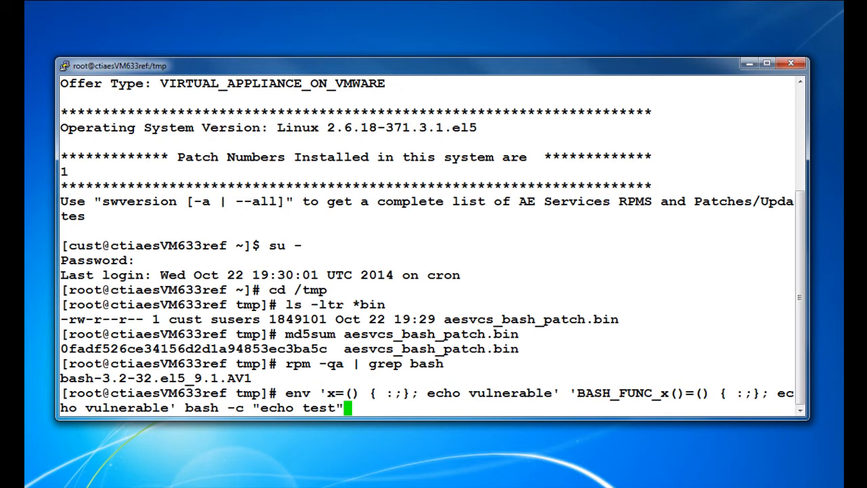
{"action": "key", "text": "Return"}
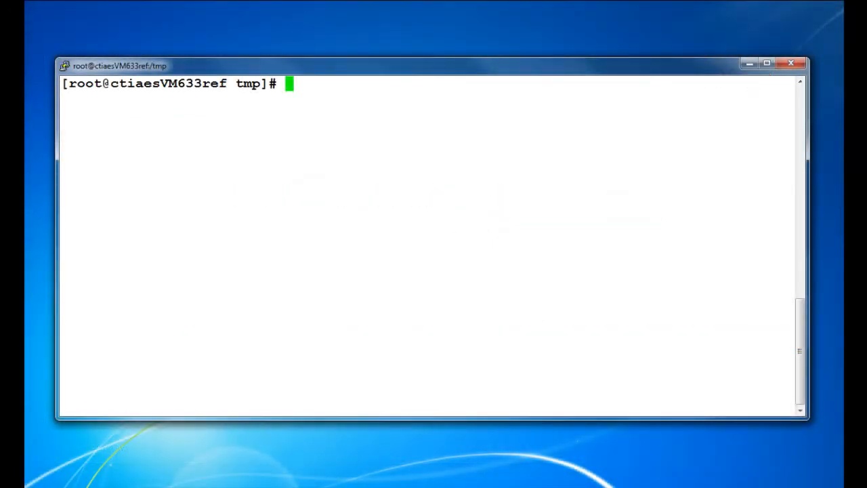
Make aesvcs_bash_patch.bin executable with chmod 750 and confirm with ls -ltr aes*bin
{"action": "type", "text": "p"}
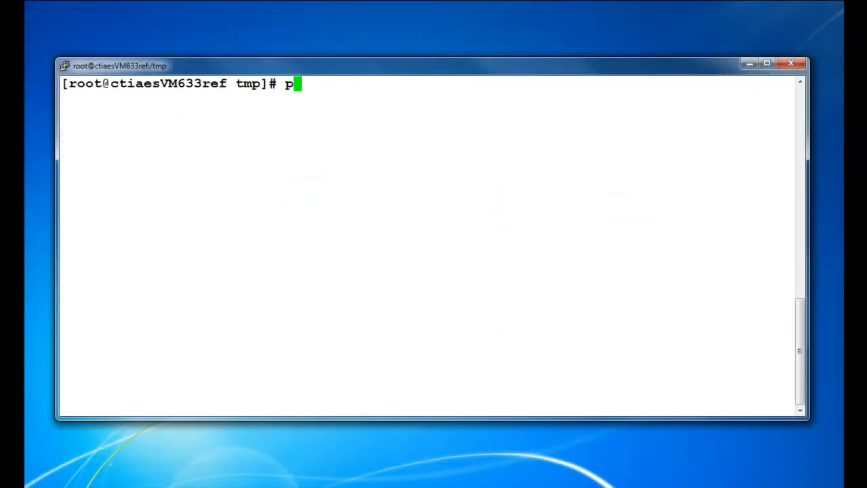
{"action": "type", "text": "wd"}
{"action": "type", "text": "ls -ltr aes*bin"}
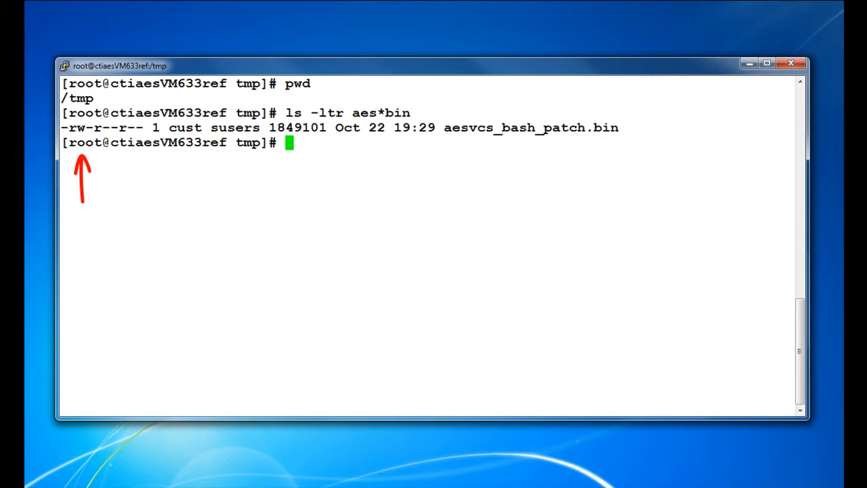
{"action": "type", "text": "ch"}
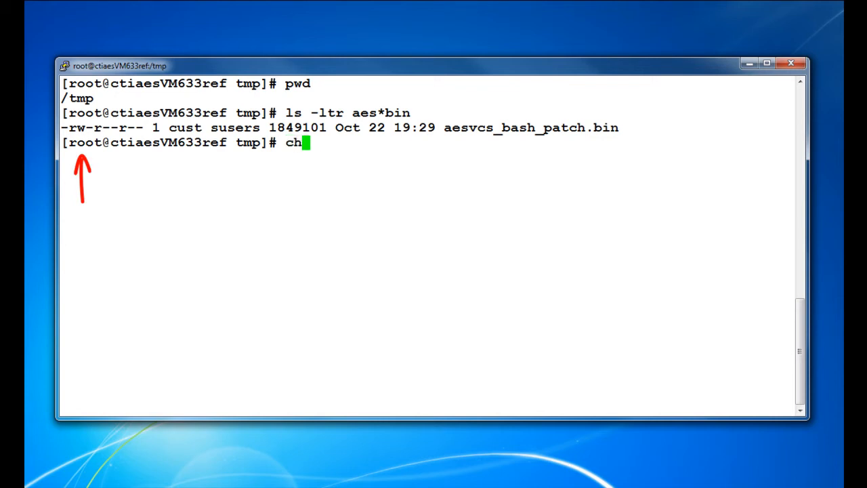
{"action": "type", "text": "mod 7"}
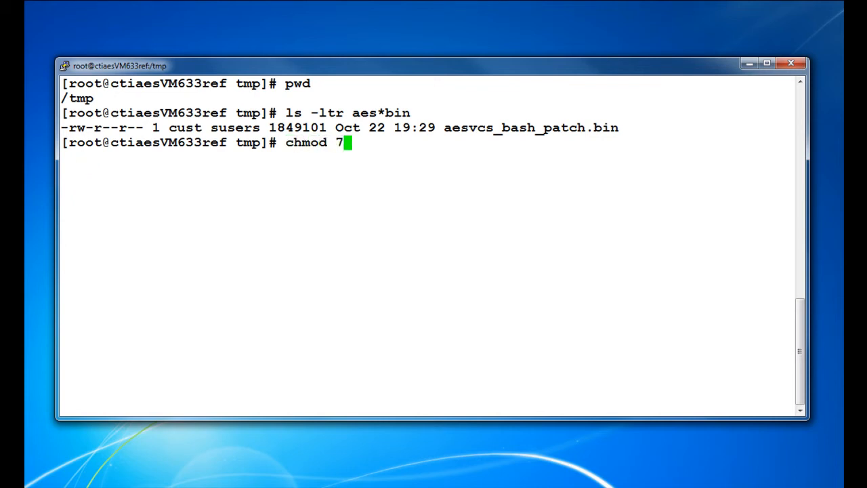
{"action": "type", "text": "50 ae"}
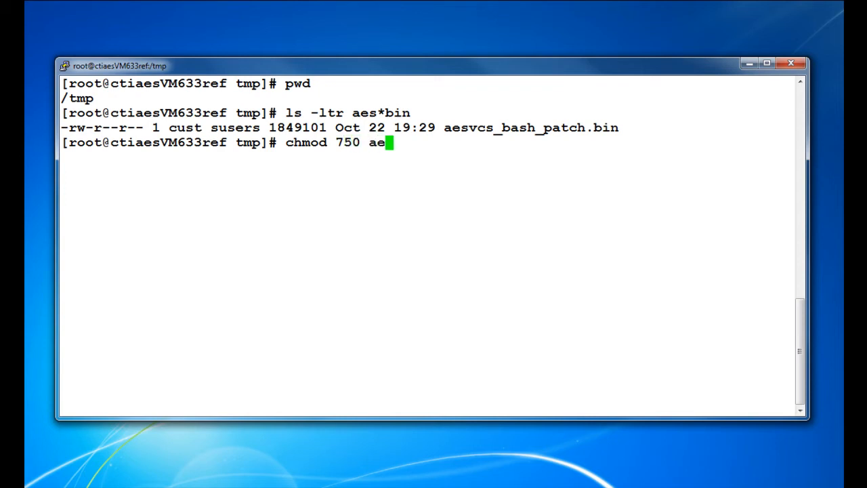
{"action": "key", "text": "Tab"}
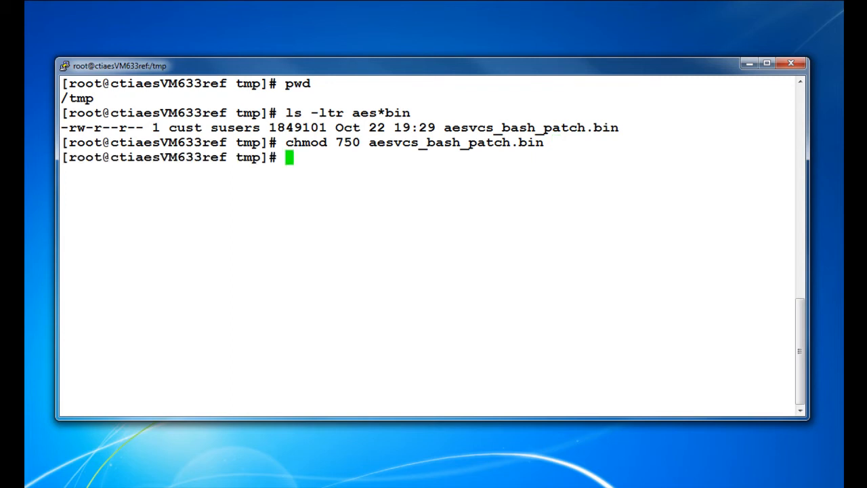
{"action": "type", "text": "ls -ltr aes*bin"}
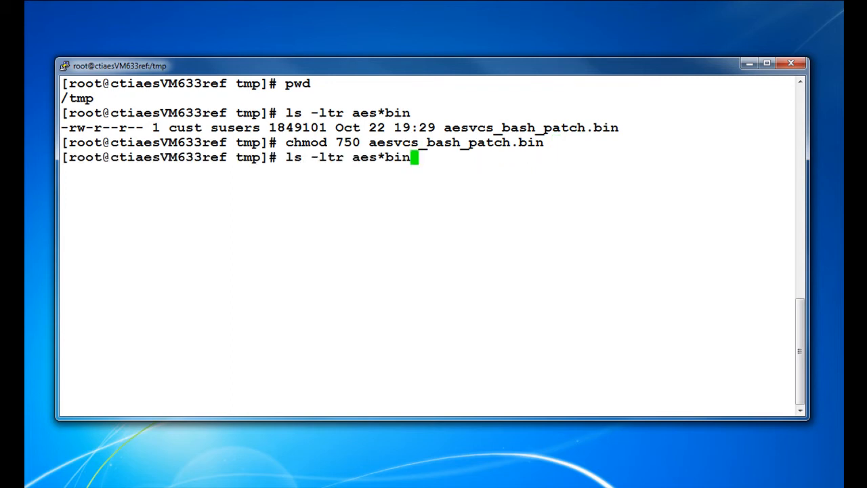
{"action": "key", "text": "Return"}
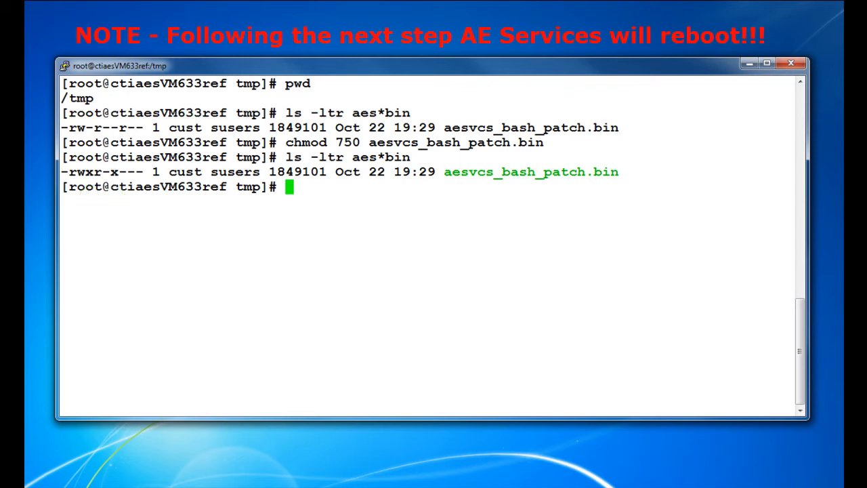
Run ./aesvcs_bash_patch.bin and answer y so the patch installs and the server reboots
{"action": "type", "text": "./a"}
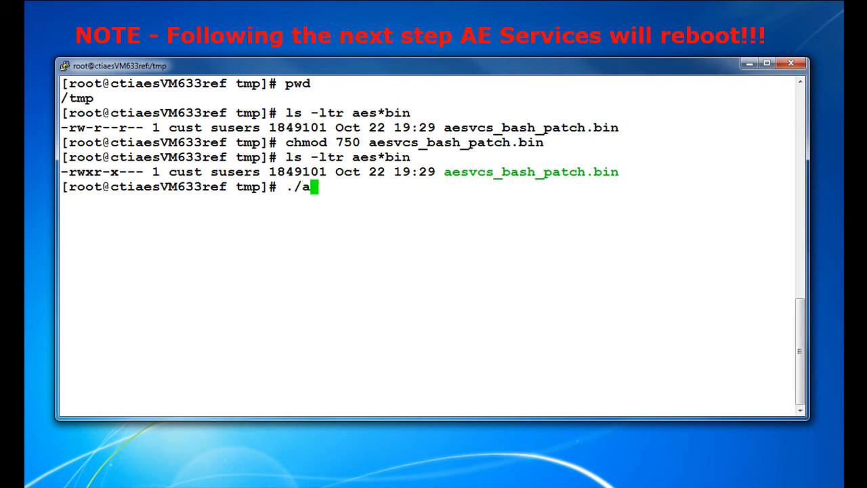
{"action": "type", "text": "es"}
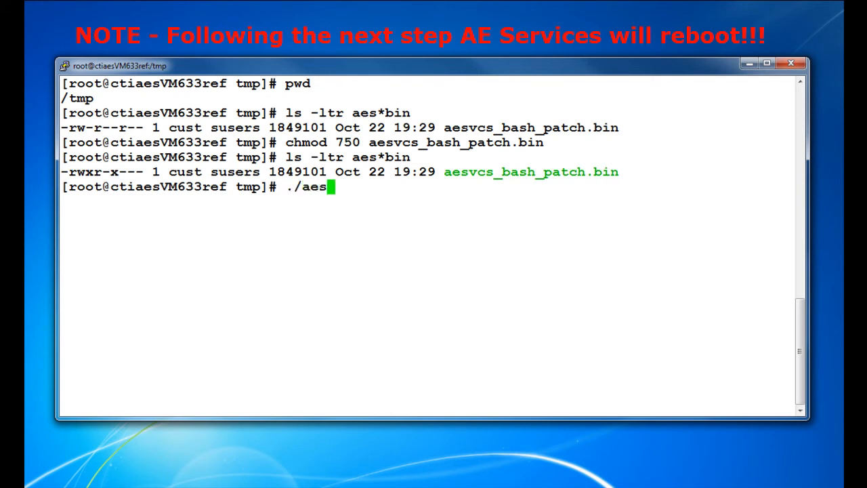
{"action": "type", "text": "vcs"}
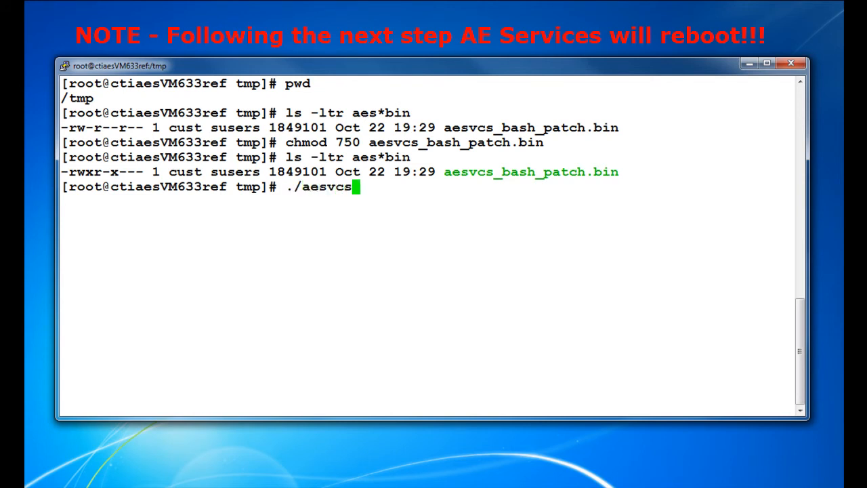
{"action": "type", "text": "_bash_patch.bin"}
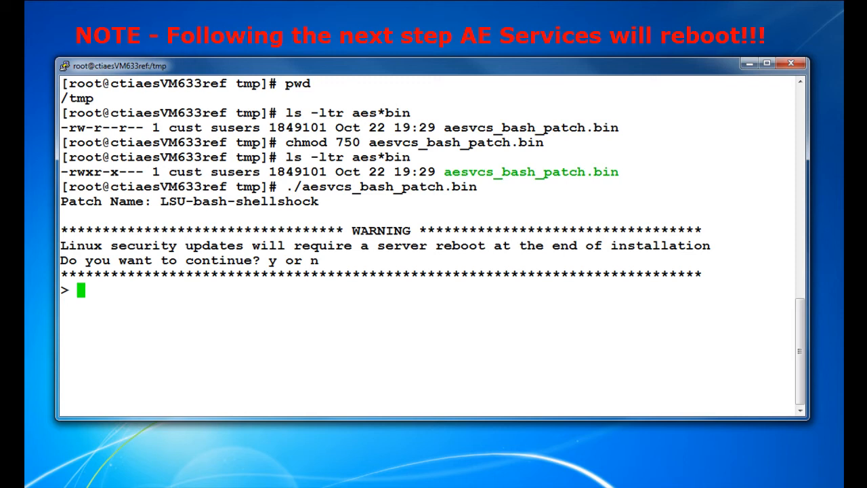
{"action": "type", "text": "y"}
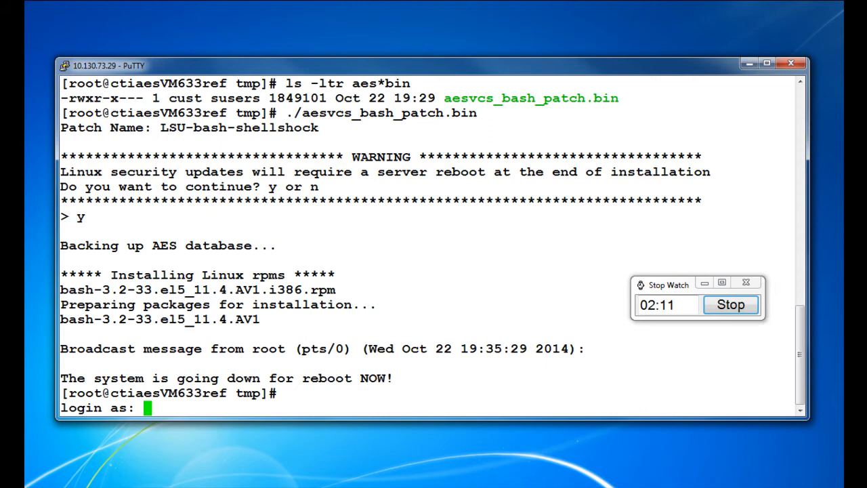
Log in as cust after the reboot and su to the root shell
{"action": "type", "text": "cust"}
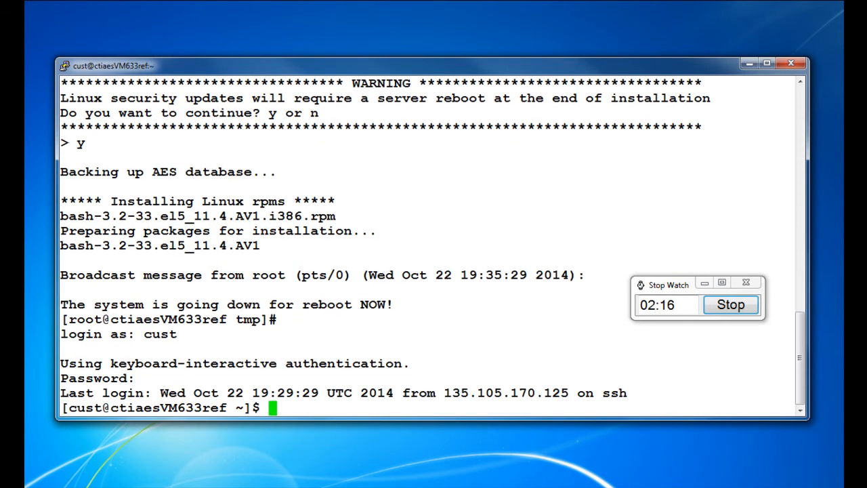
{"action": "type", "text": "su -"}
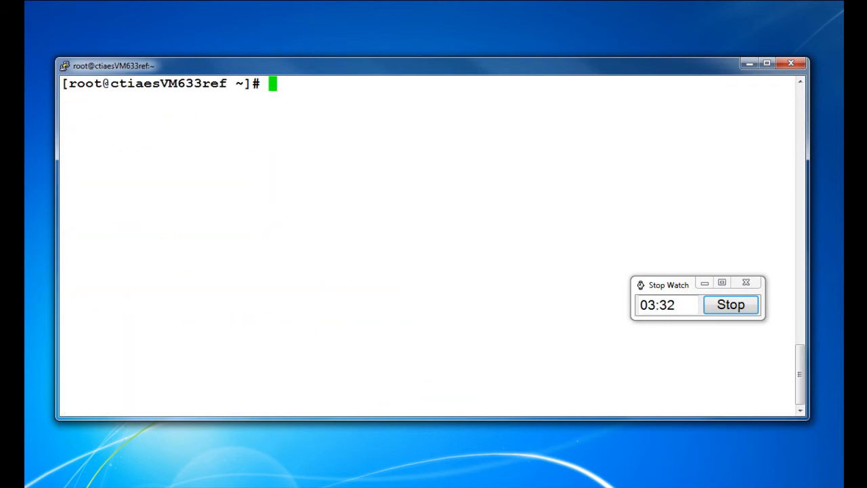
Confirm both aesvcs and DBService report running via service status checks
{"action": "type", "text": "ser"}
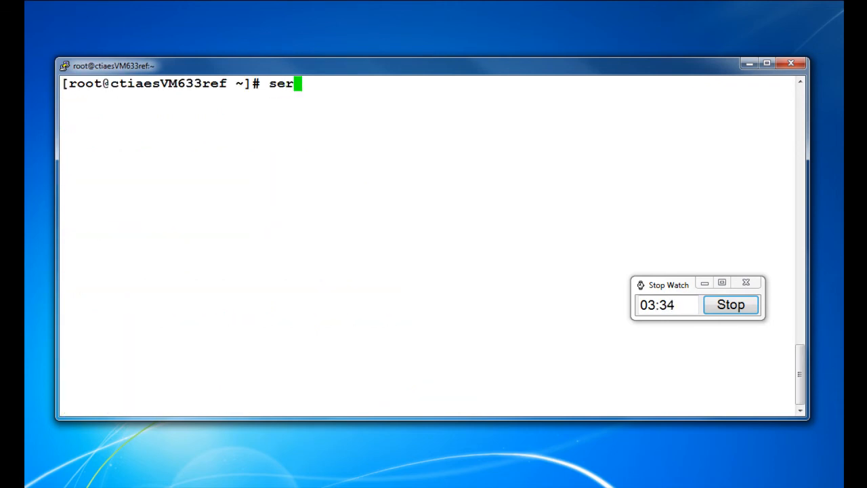
{"action": "type", "text": "vice aesvcs statu"}
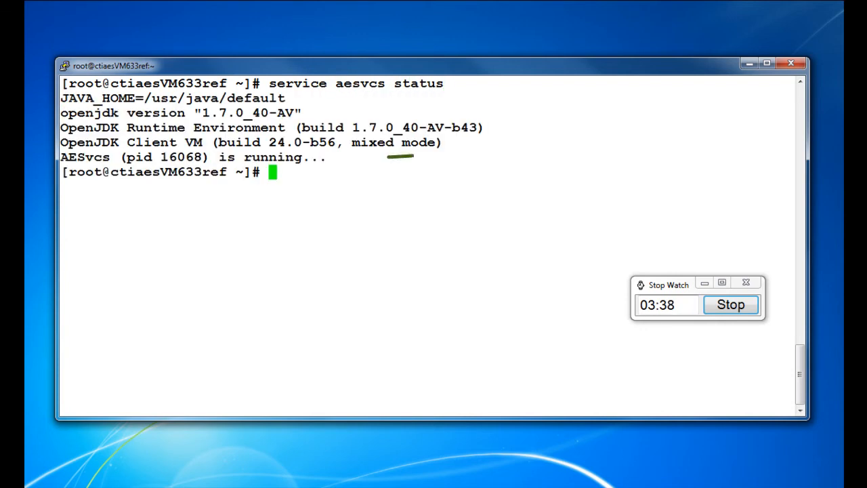
{"action": "type", "text": "service"}
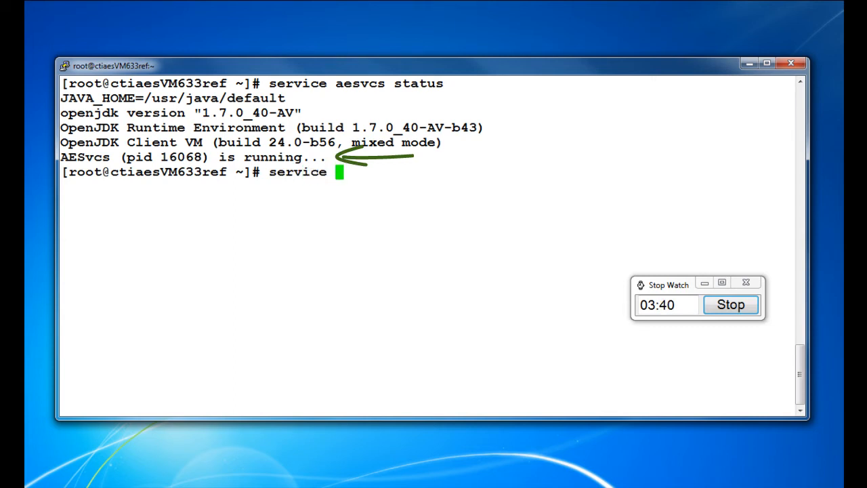
{"action": "type", "text": "DBService statu"}
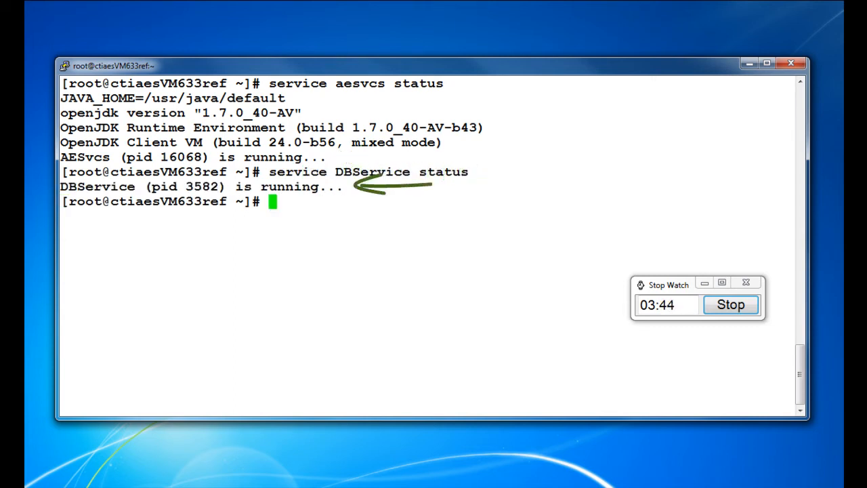
{"action": "type", "text": "service"}
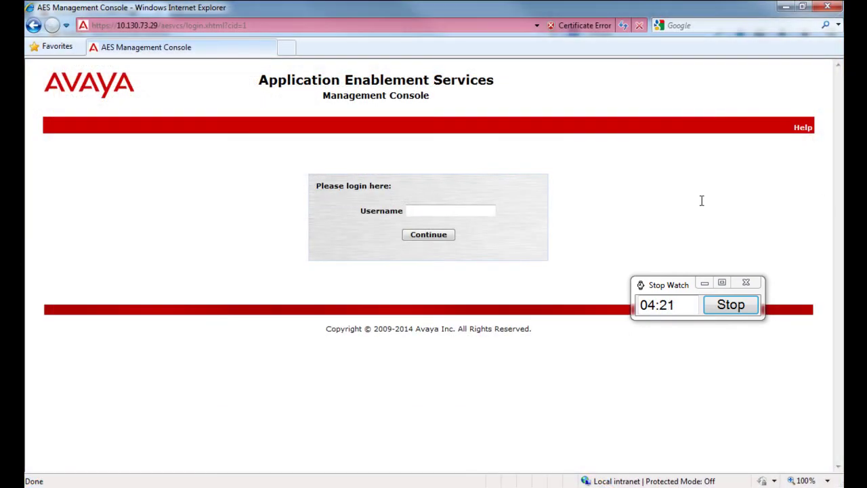
Sign in to the AES Management Console with the username and password to reach the OAM welcome page
{"action": "type", "text": "c"}
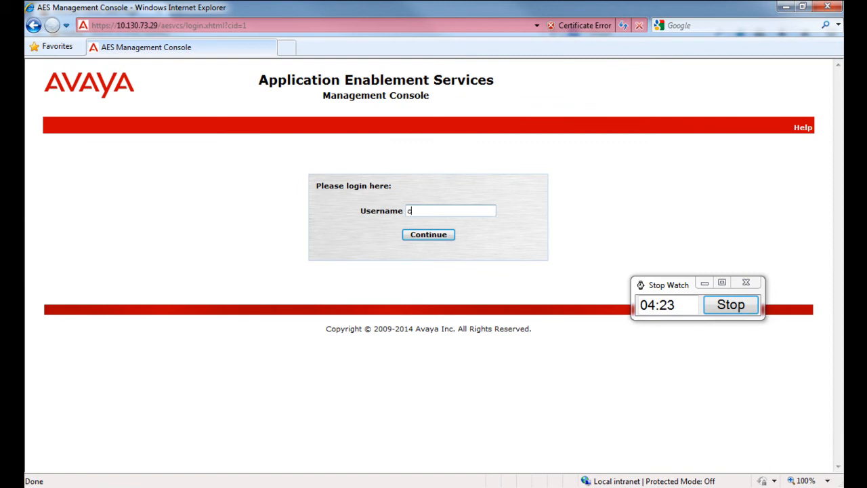
{"action": "left_click", "coordinate": [429, 234]}
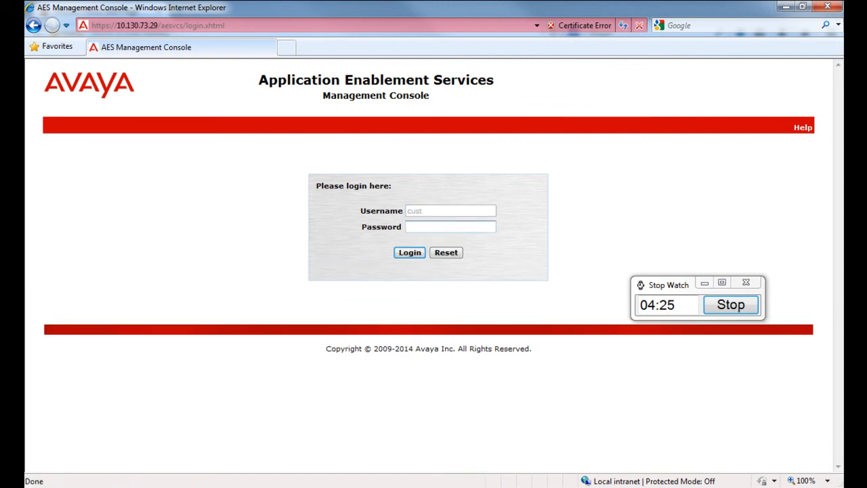
{"action": "type", "text": "••••••"}
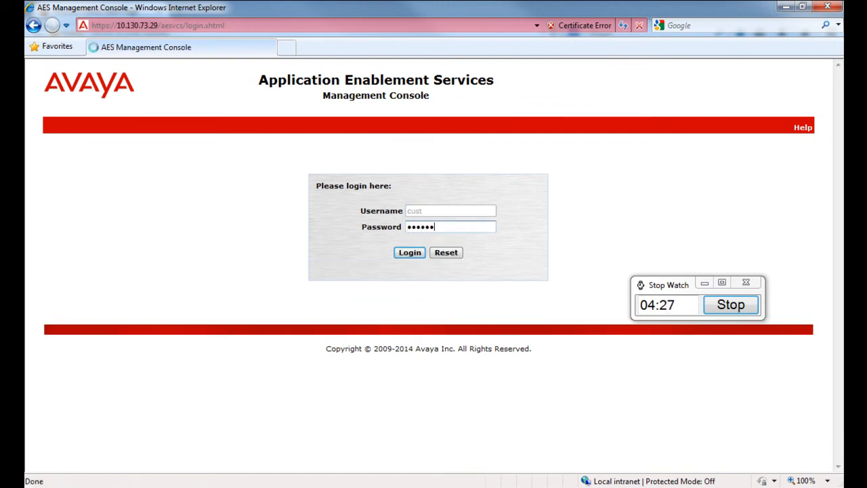
{"action": "left_click", "coordinate": [409, 252]}
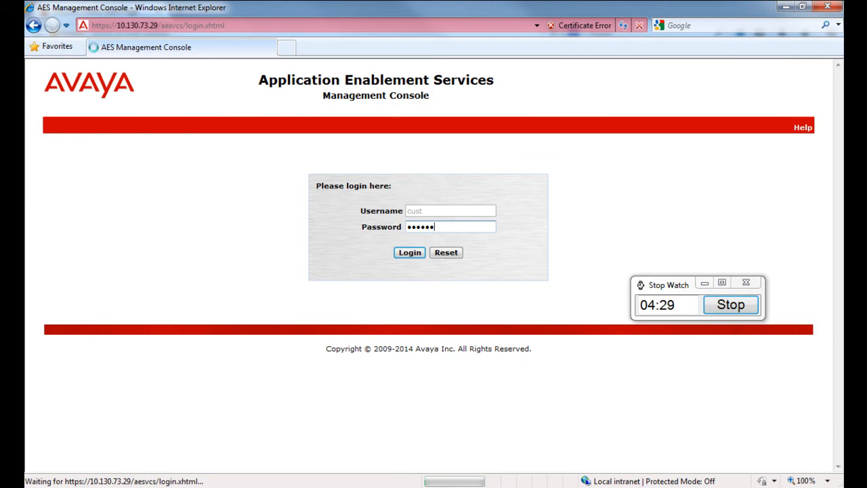
Leave the console and return to the cleared PuTTY root shell
{"action": "left_click", "coordinate": [409, 253]}
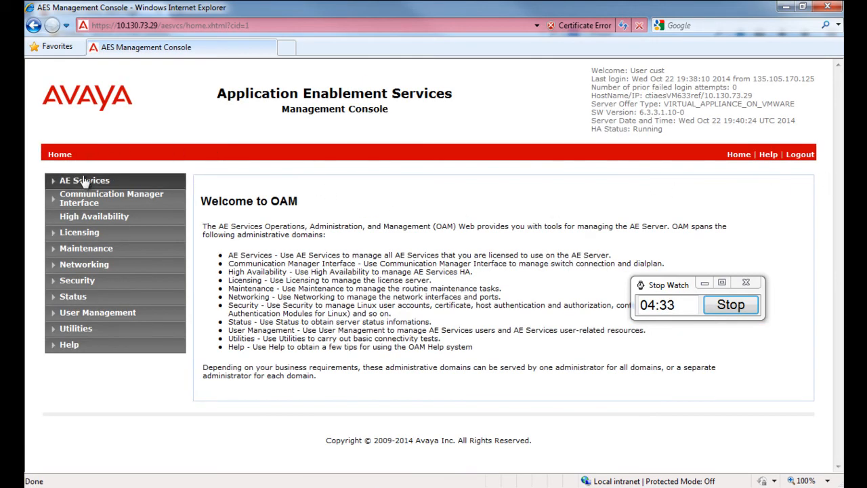
{"action": "left_click", "coordinate": [84, 180]}
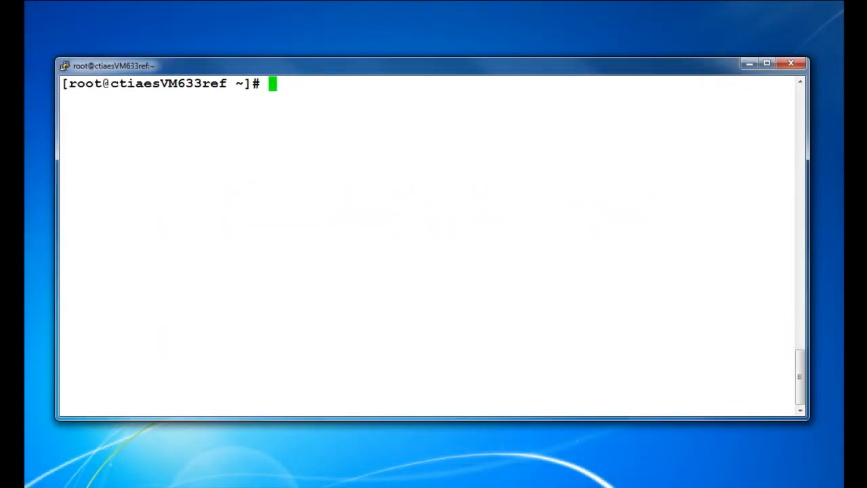
List installed patches with swversion showing LSU-bash-shellshock, and grep the bash rpm at 3.2-33.el5_11.4.AV1
{"action": "type", "text": "swversion"}
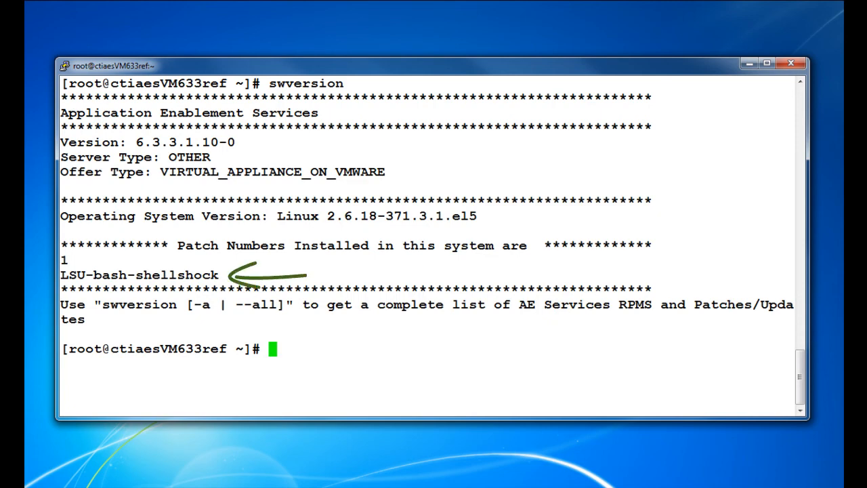
{"action": "type", "text": "r"}
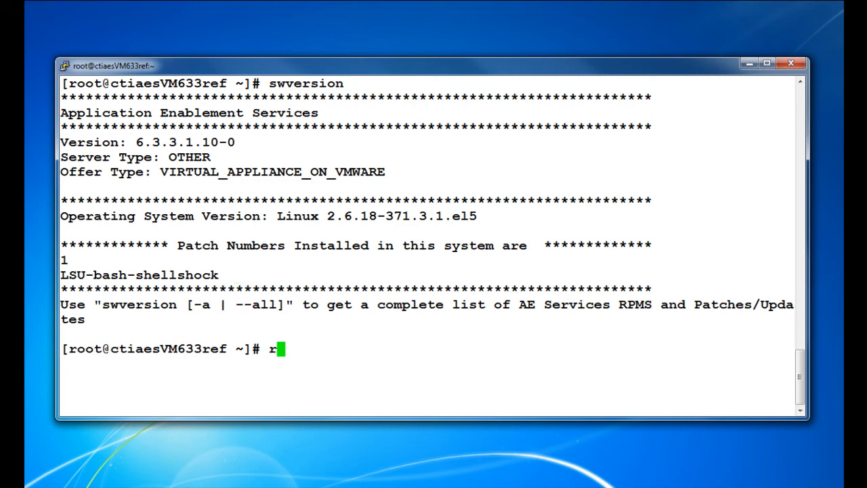
{"action": "type", "text": "pm -"}
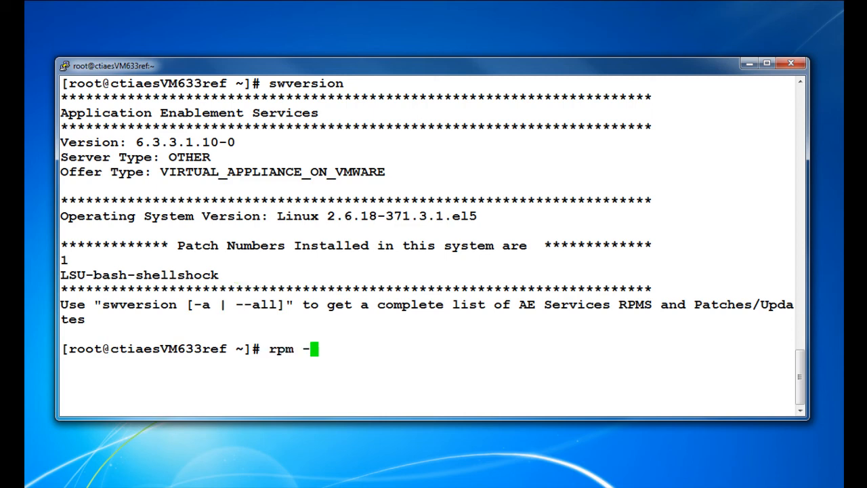
{"action": "type", "text": "qa"}
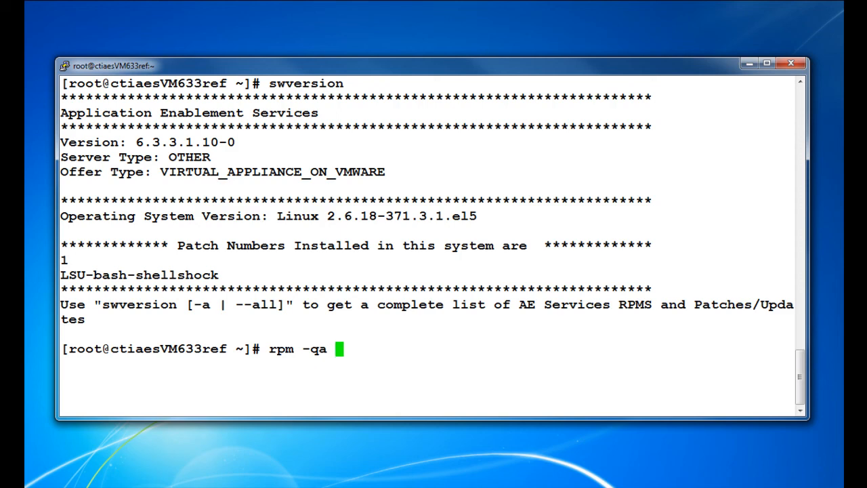
{"action": "type", "text": "| grep bash"}
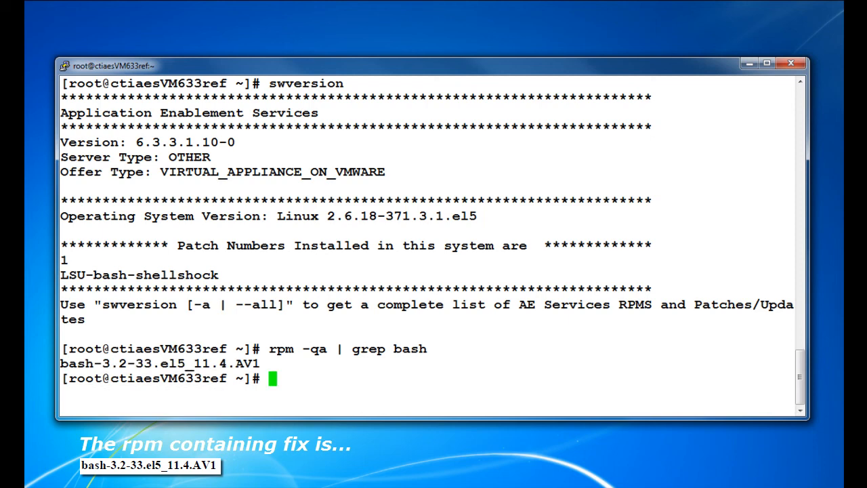
Enter the env shellshock vulnerability test command against bash
{"action": "type", "text": "env 'x=() { :;}; echo vulnerable' 'BASH_FUNC_x()=() { :;}; echo vulnerable' bash -c \"echo test\""}
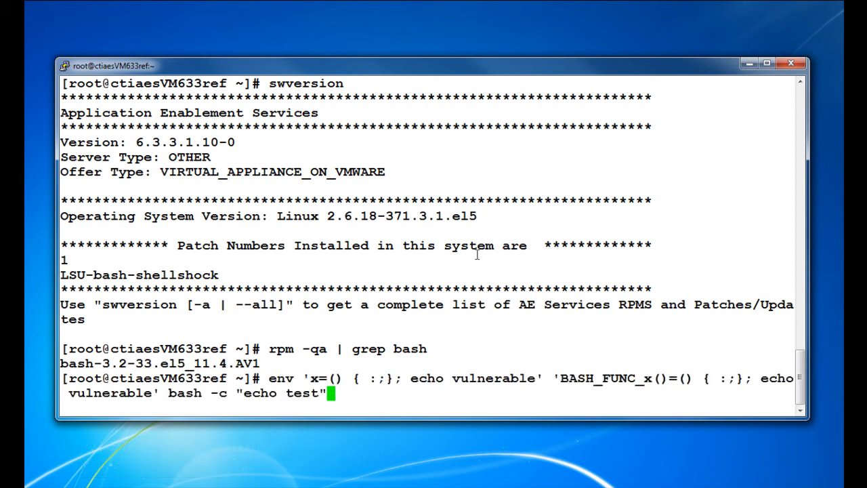